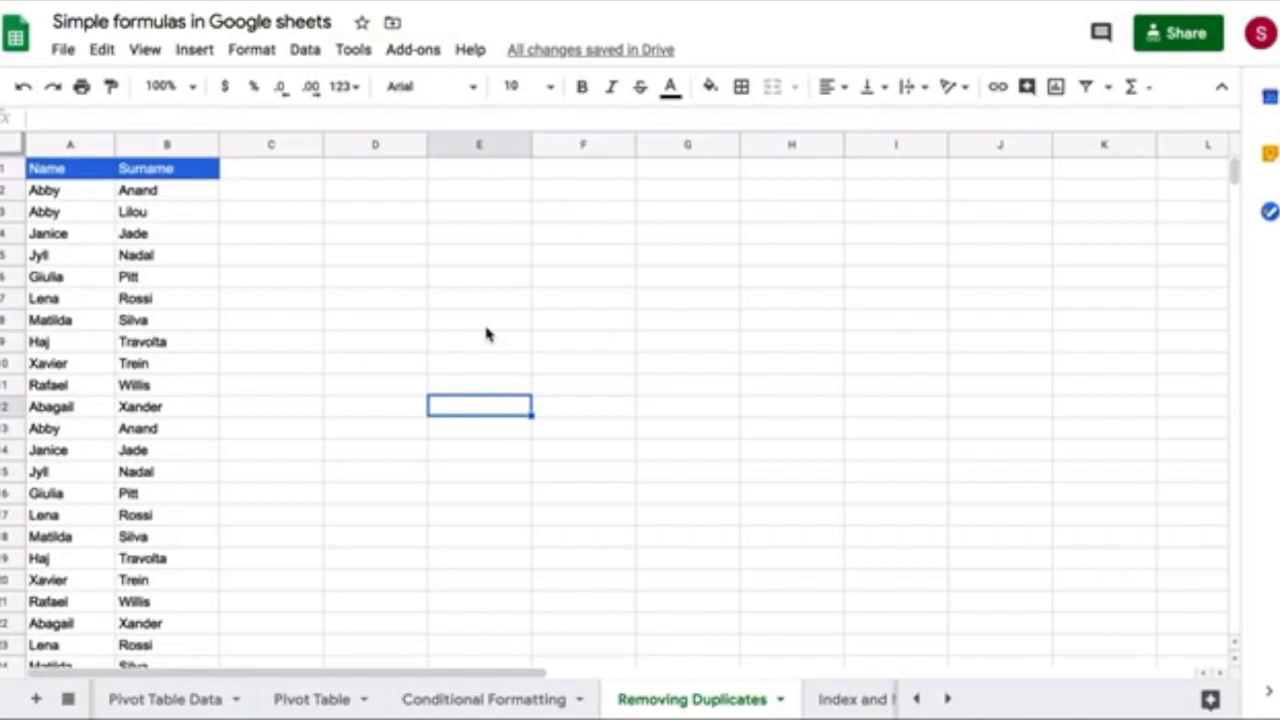
mouse_move(88, 160)
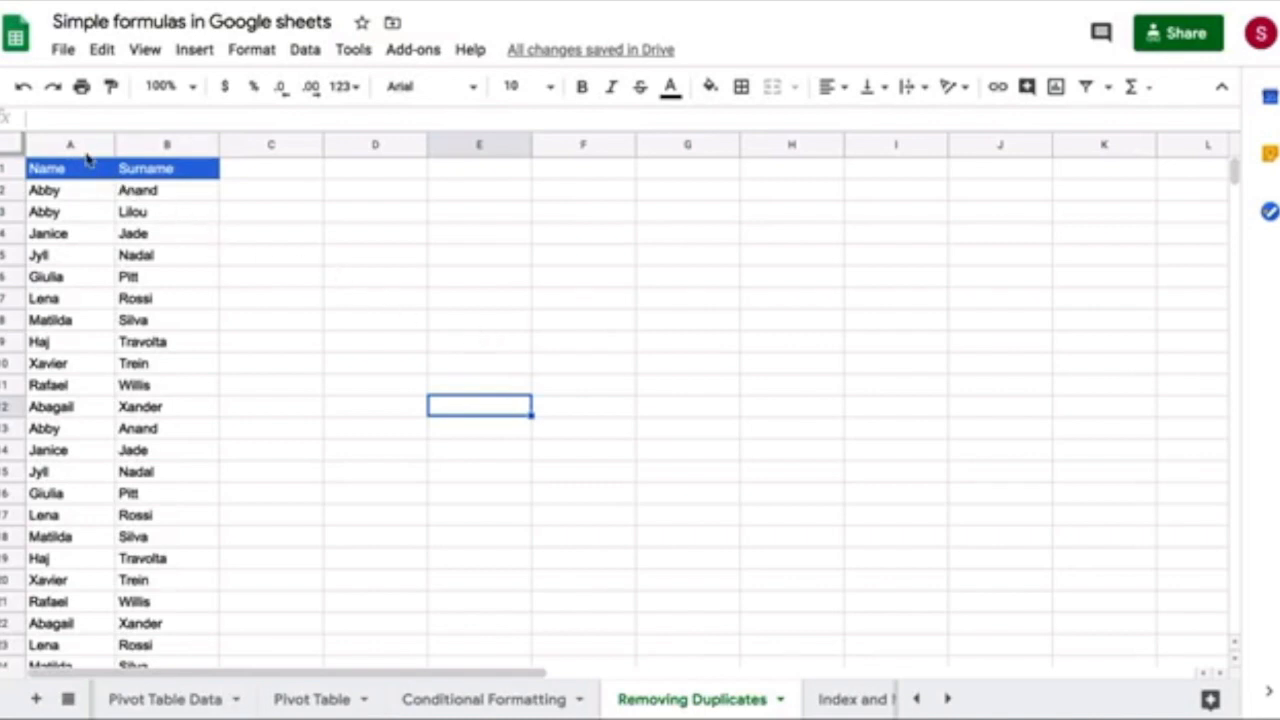
mouse_move(76, 148)
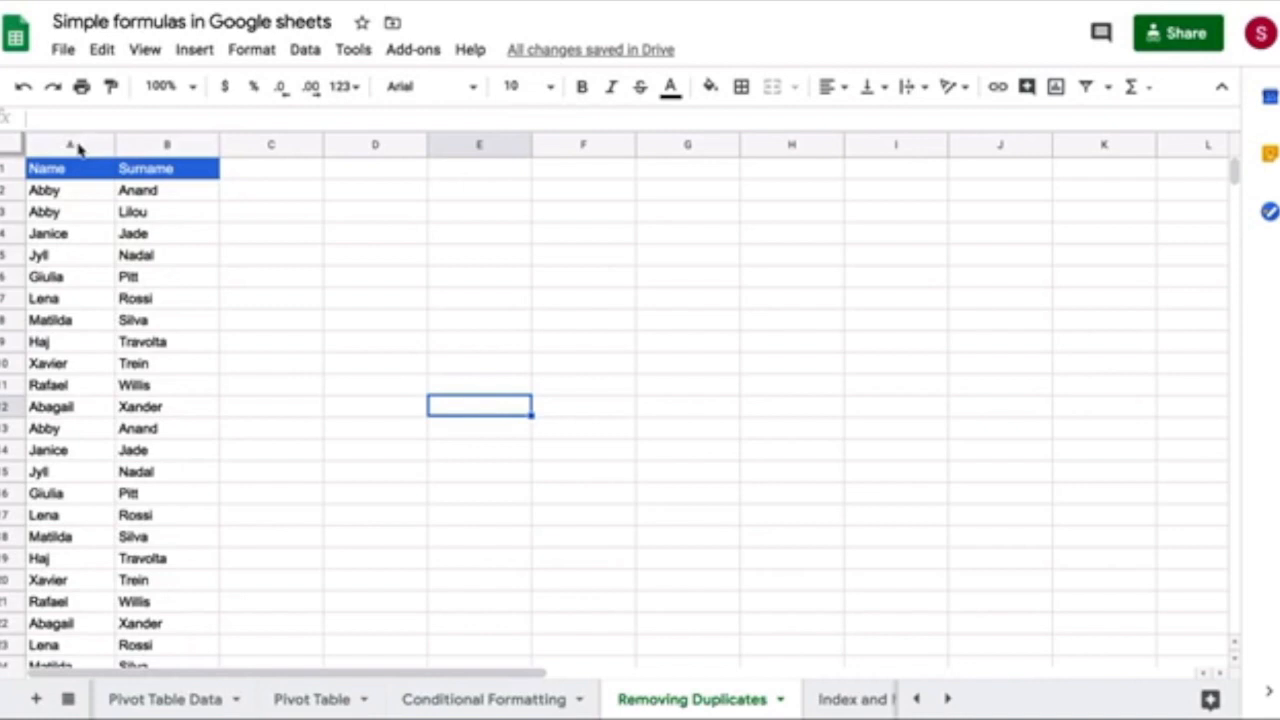
mouse_move(82, 150)
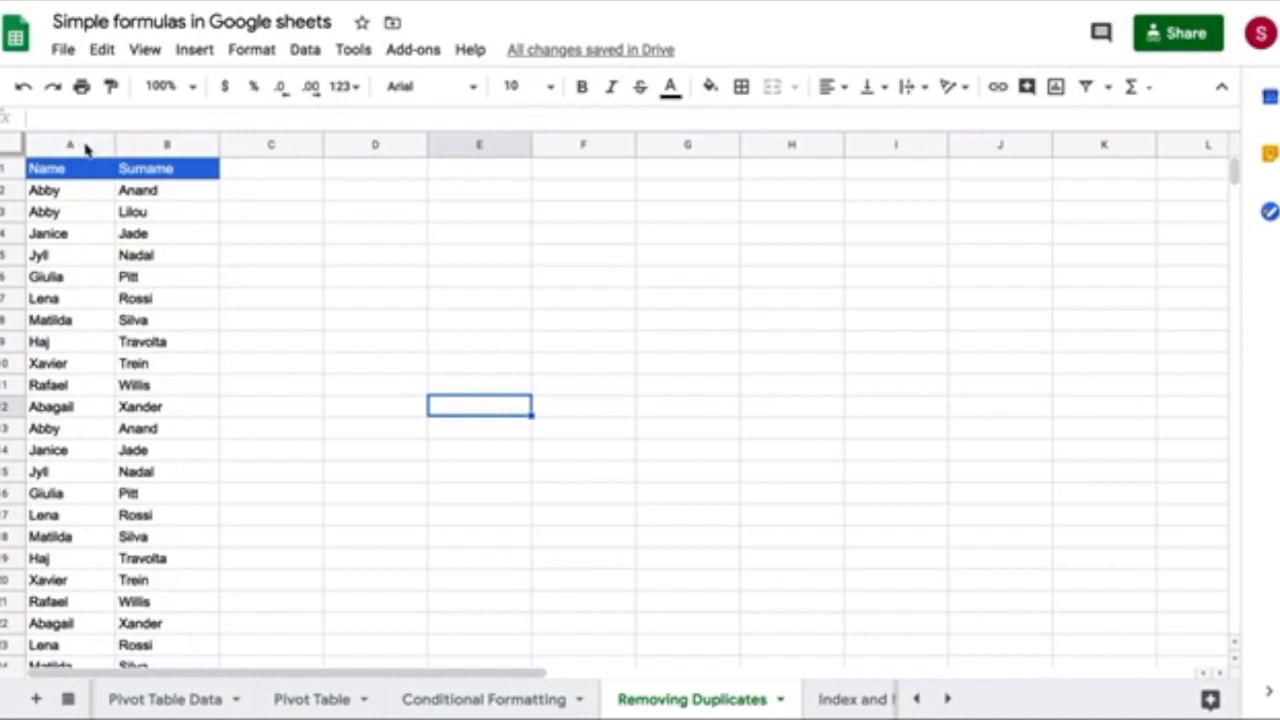
- Select the full Name and Surname columns (A and B) of the list
left_click(70, 144)
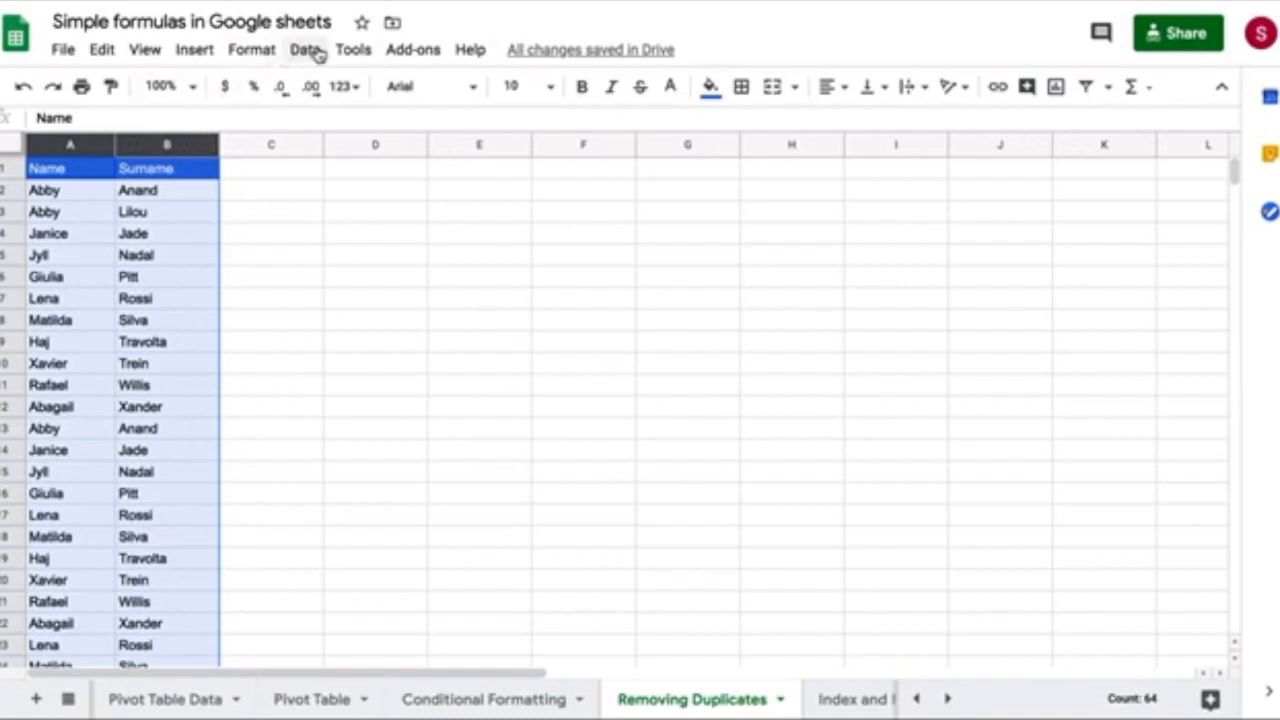
- Start Remove duplicates on both columns with 'Data has header row' ticked and Select all kept
left_click(304, 50)
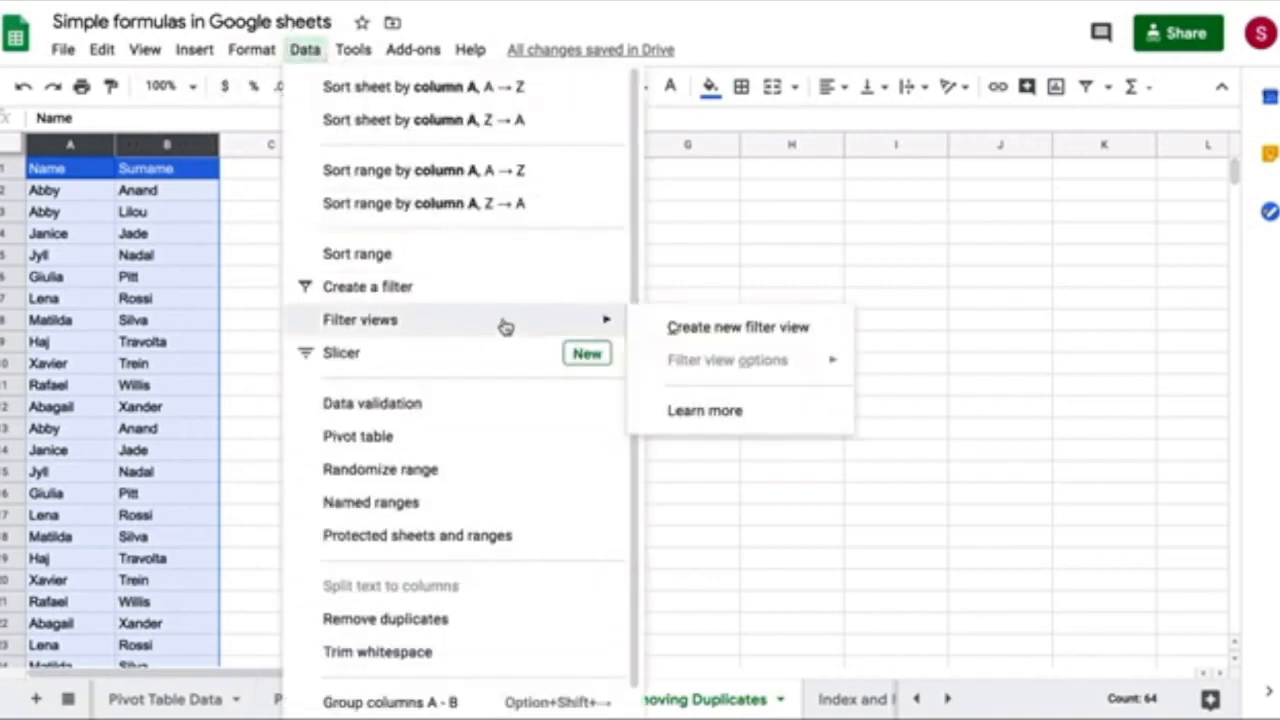
mouse_move(520, 632)
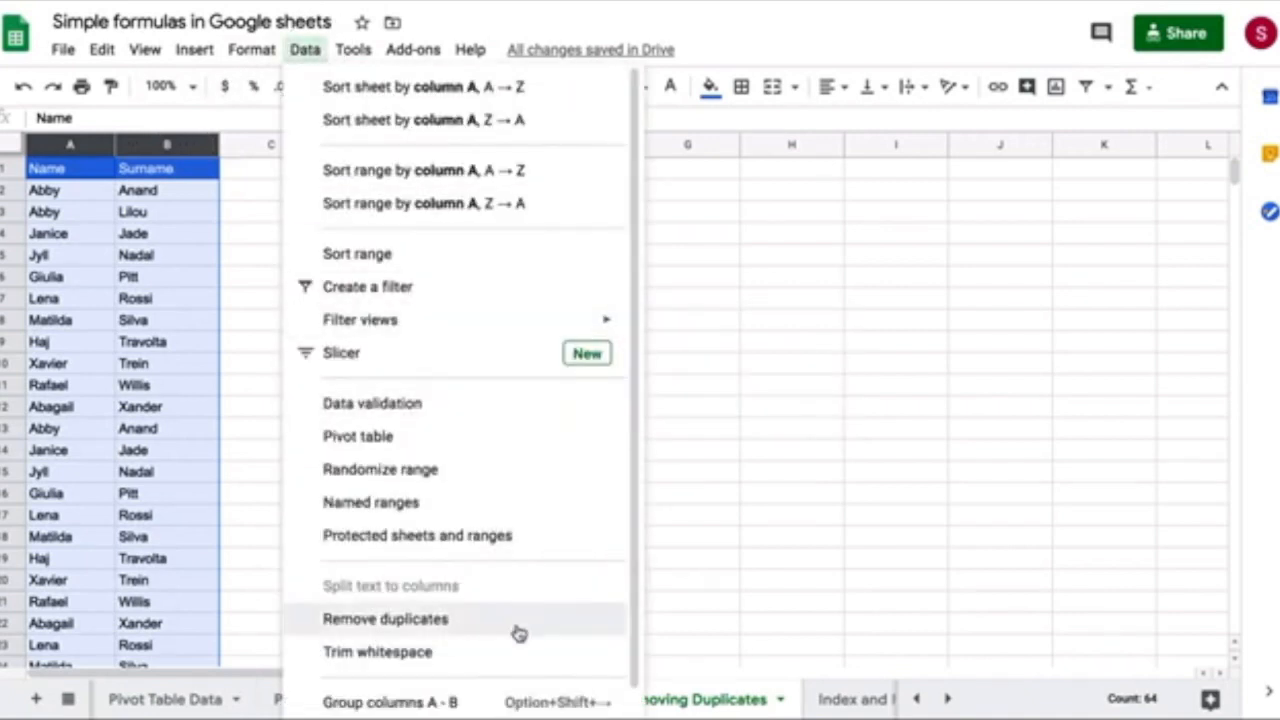
mouse_move(550, 622)
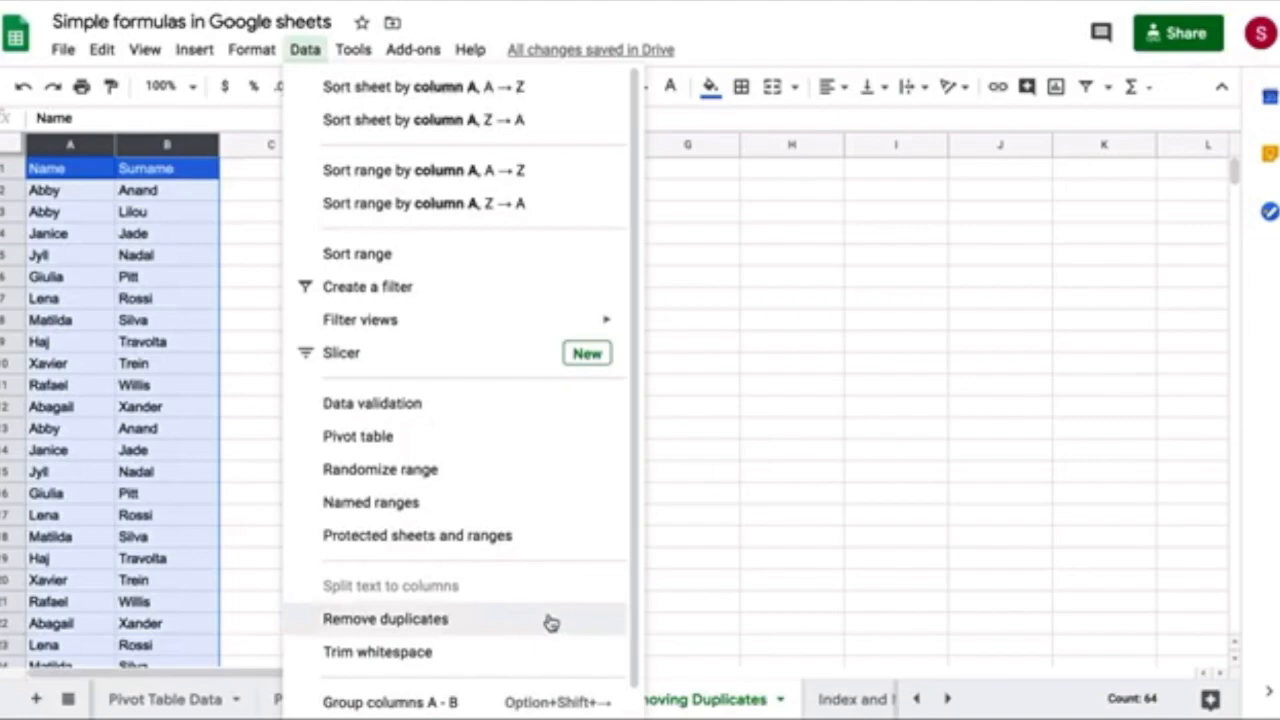
left_click(384, 618)
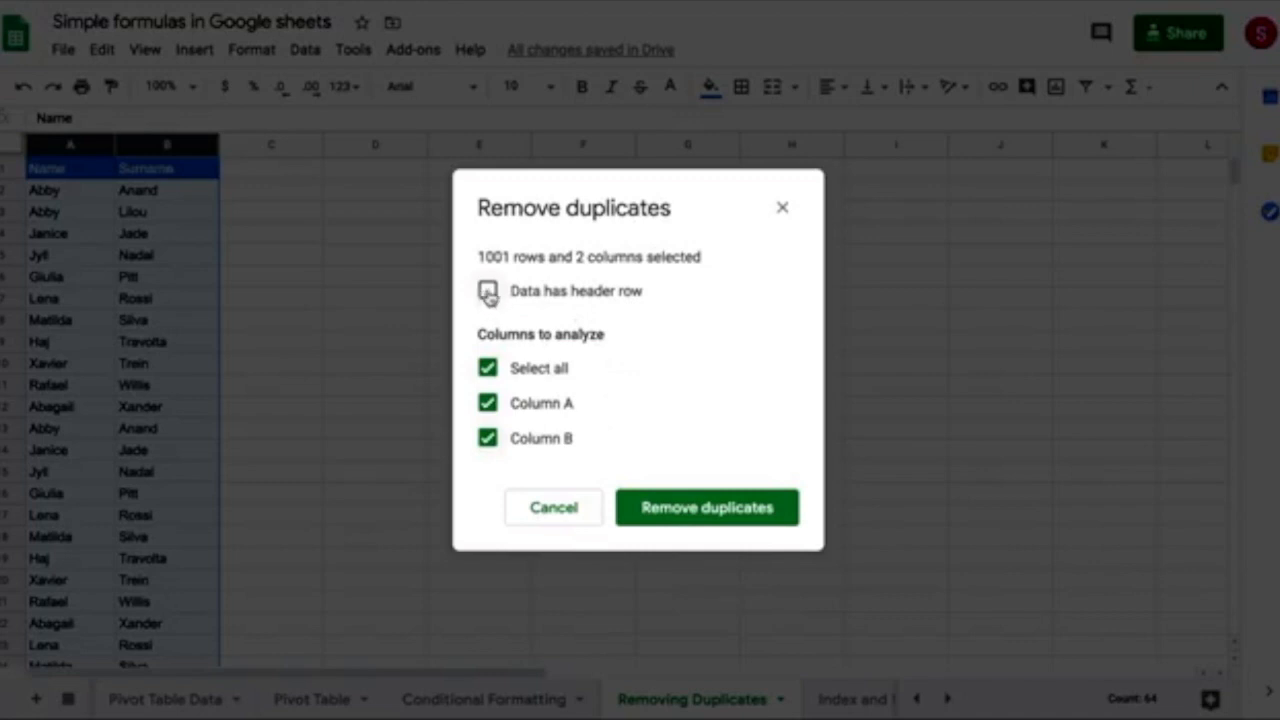
left_click(488, 290)
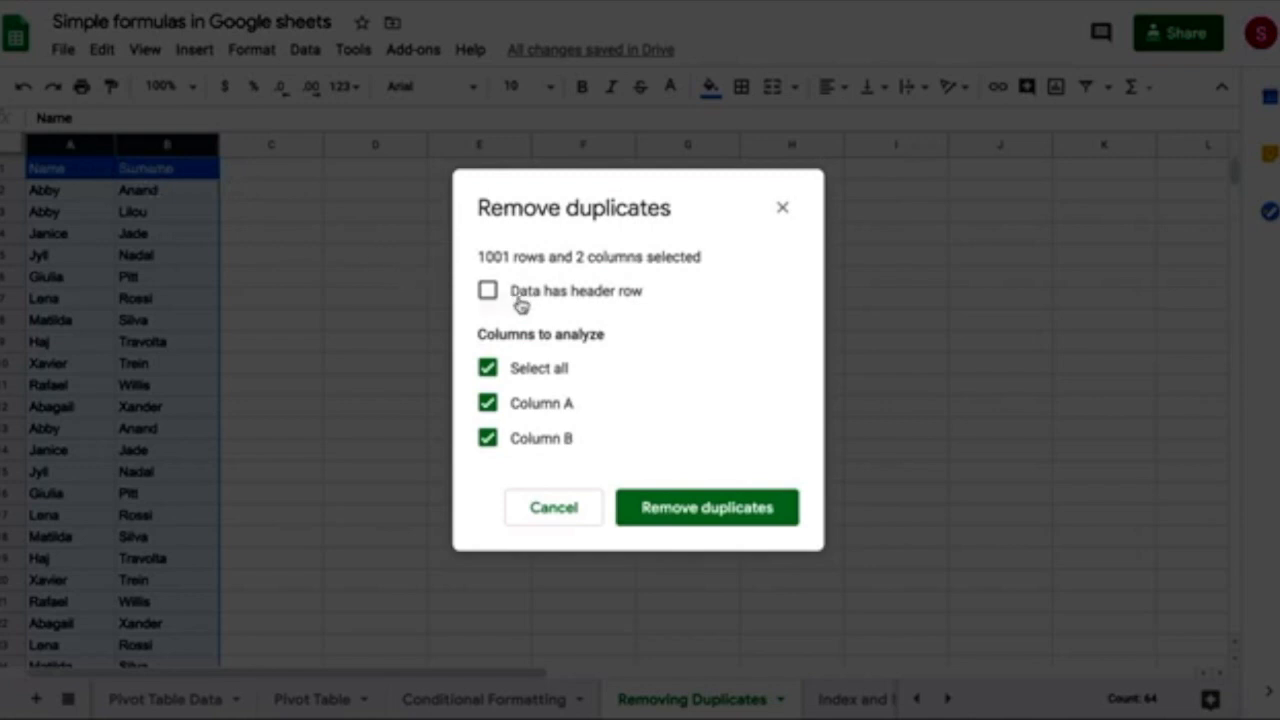
left_click(488, 290)
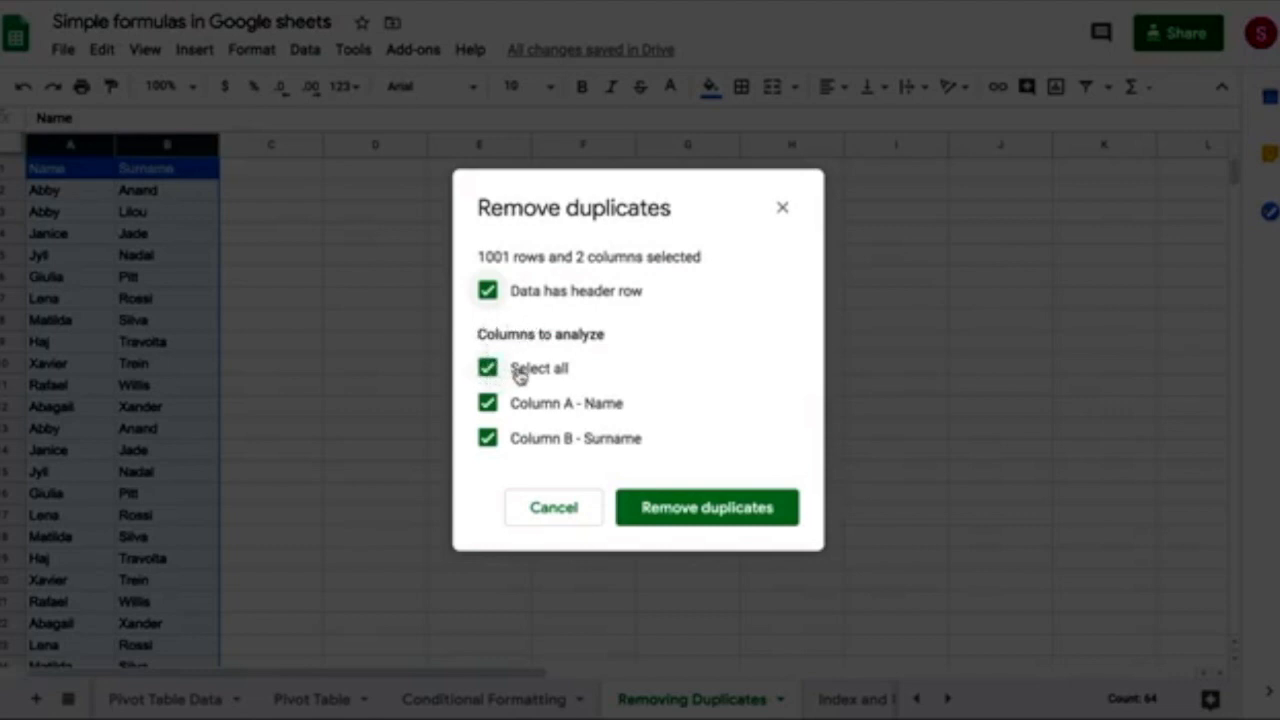
mouse_move(532, 456)
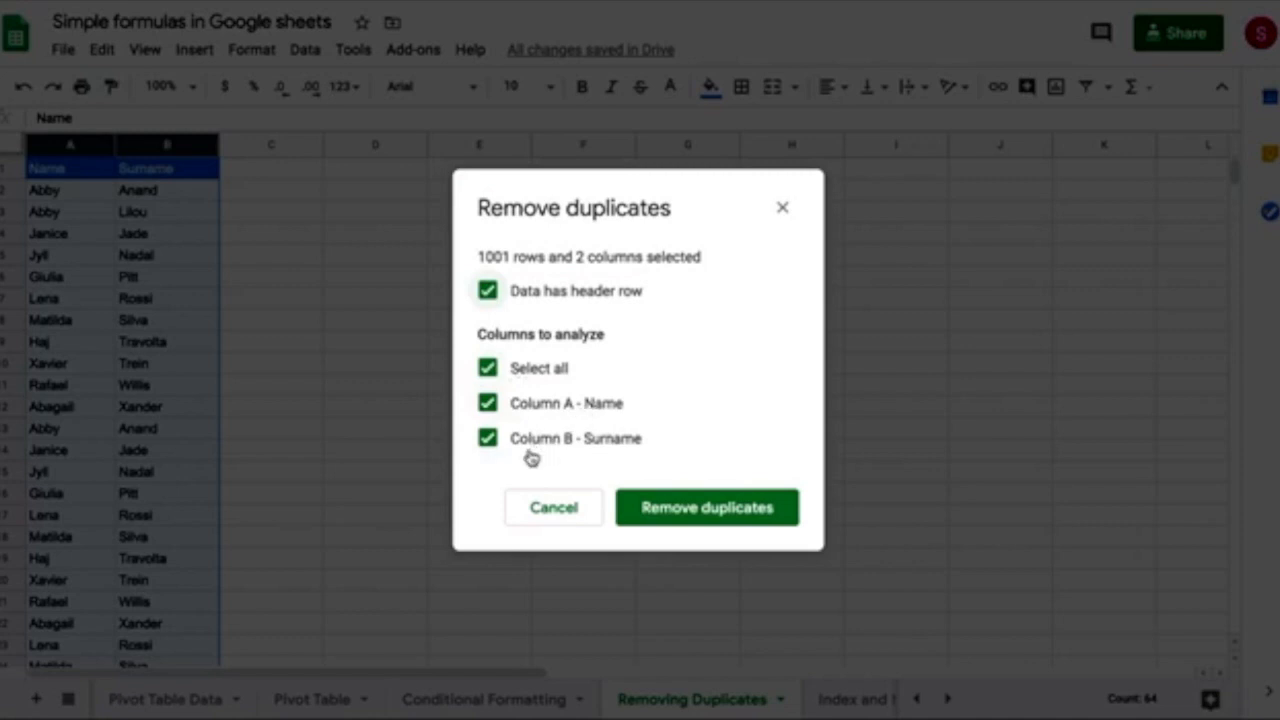
mouse_move(528, 438)
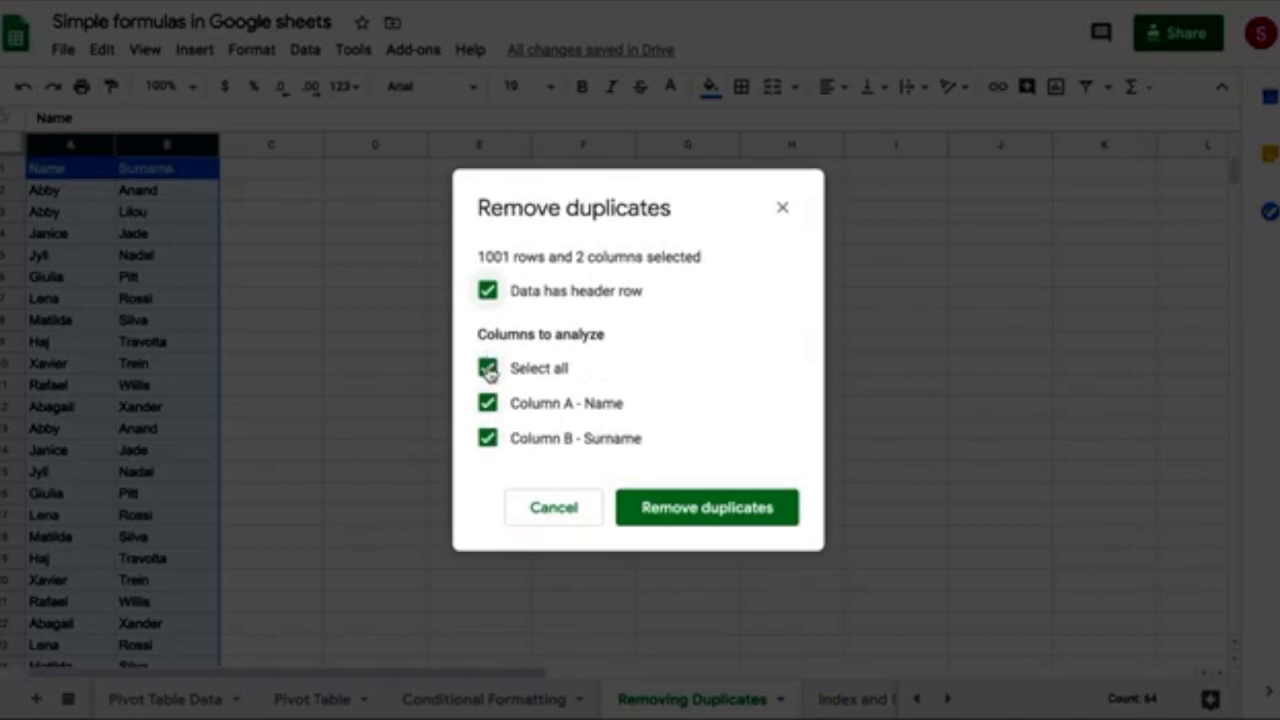
- Limit the duplicate comparison to Column A - Name only, header row still ticked
left_click(488, 368)
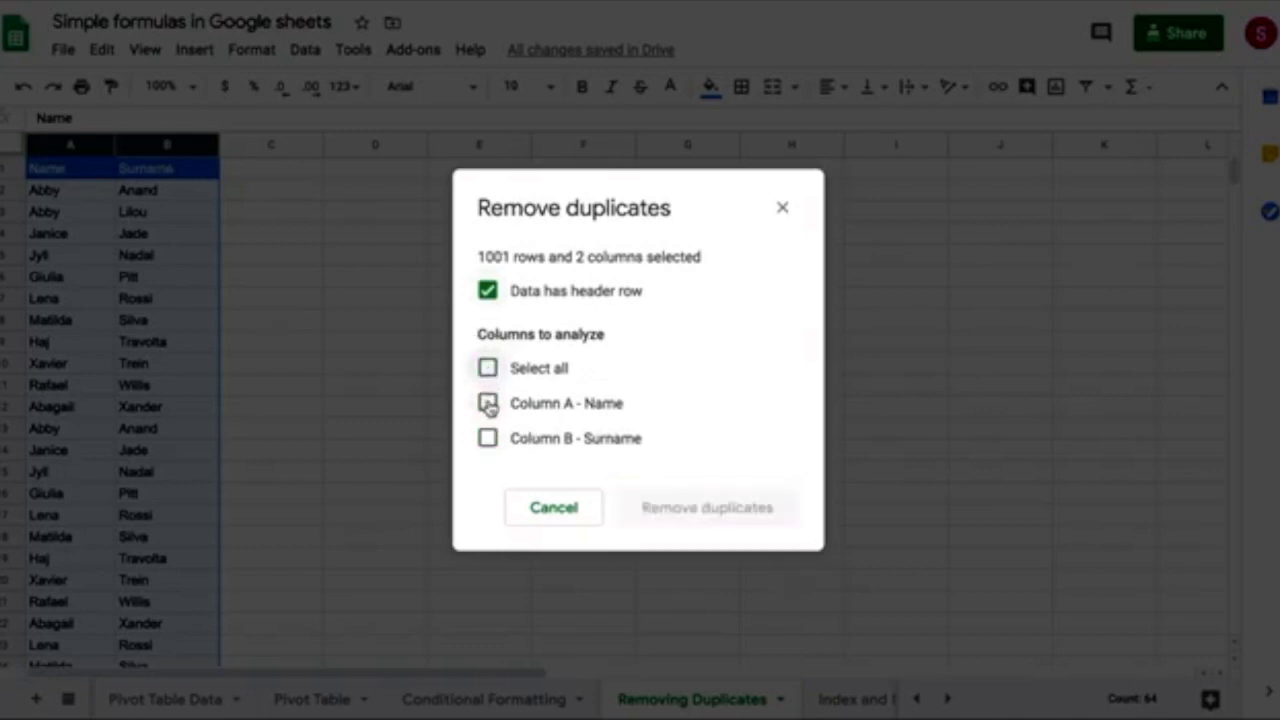
mouse_move(488, 404)
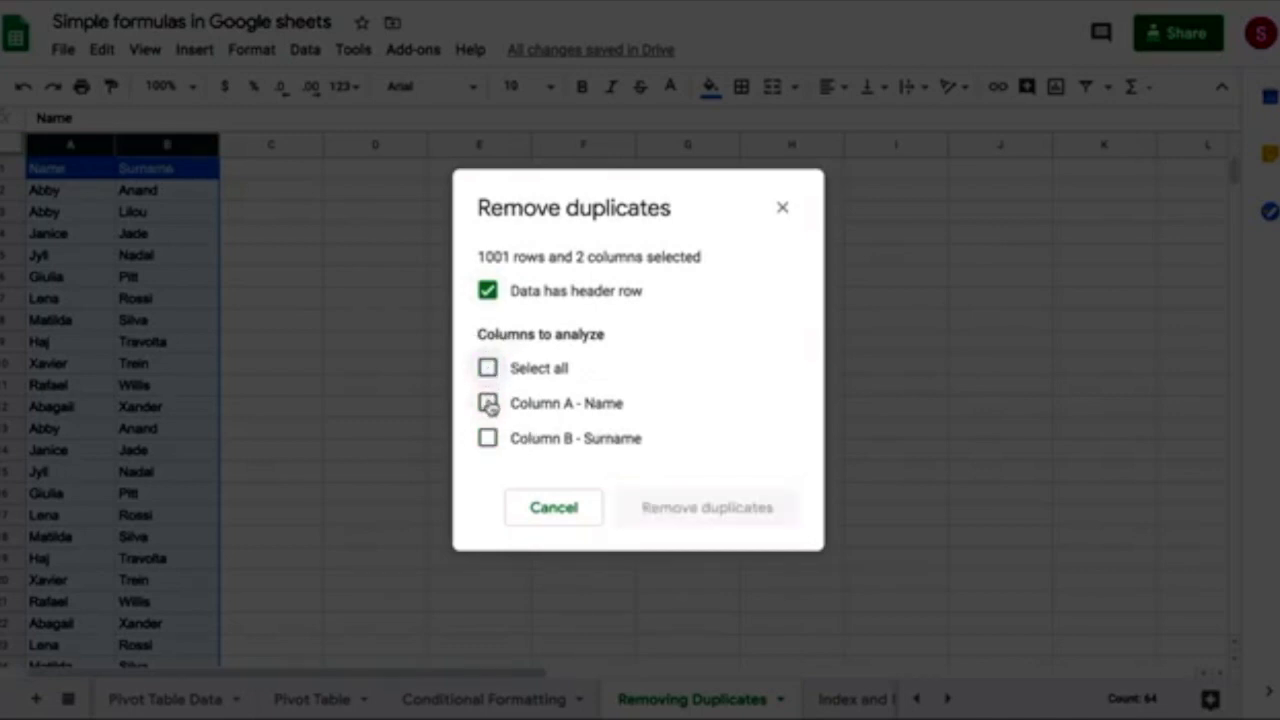
left_click(488, 404)
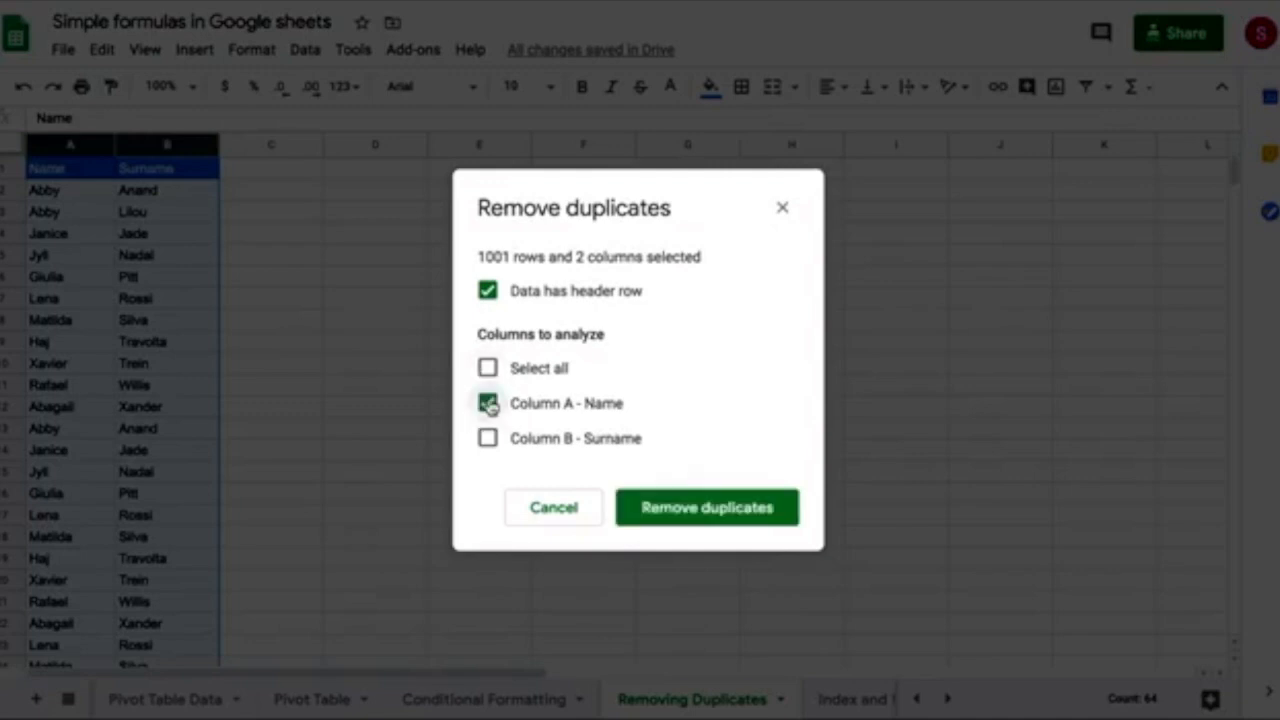
left_click(488, 404)
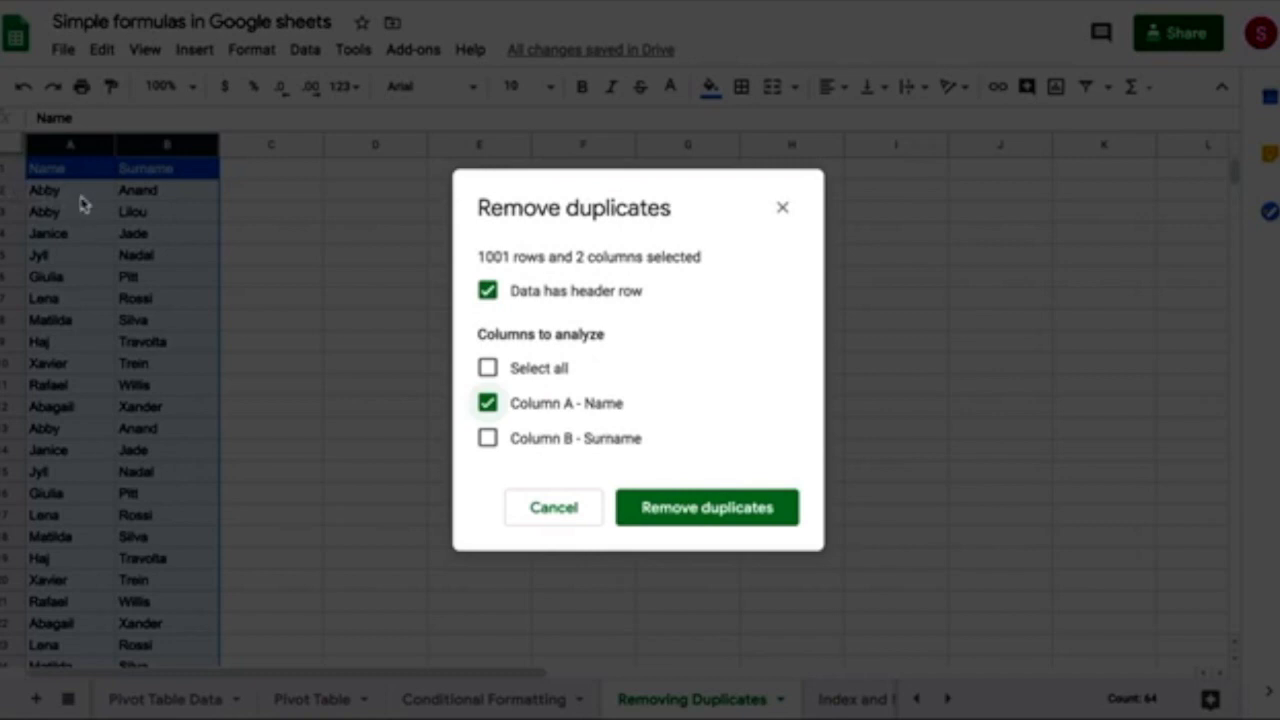
mouse_move(60, 198)
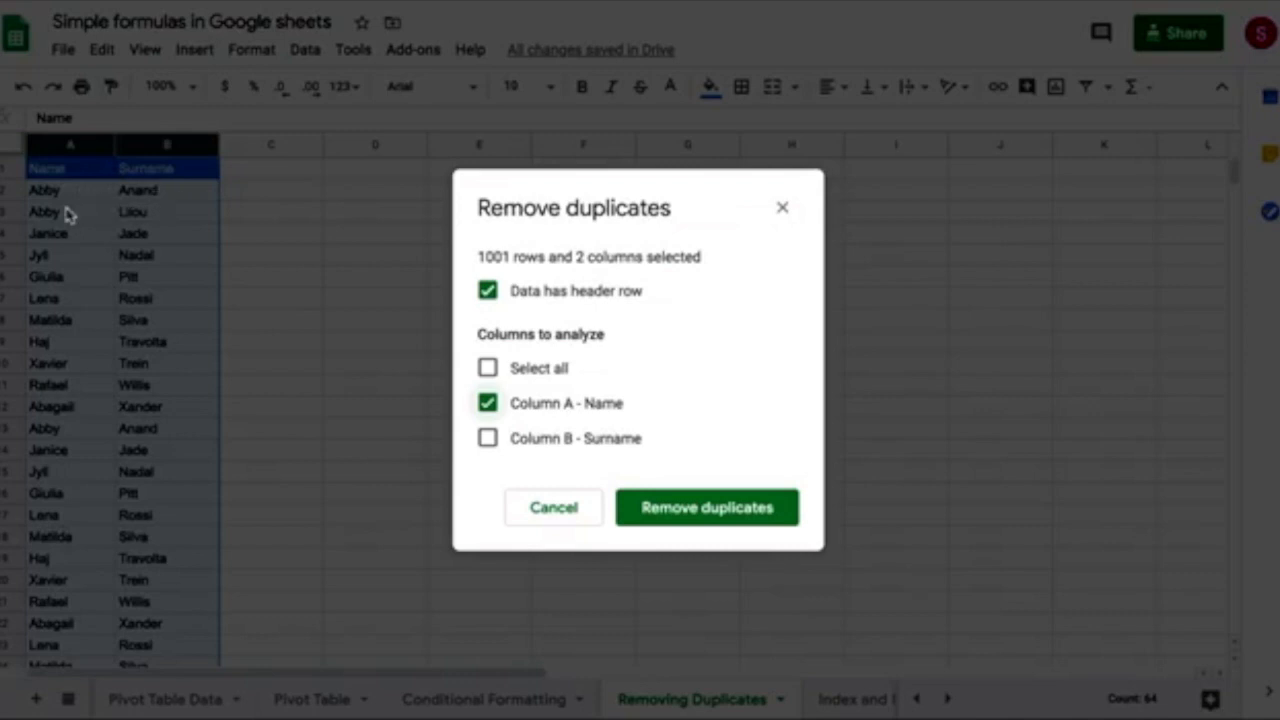
mouse_move(164, 228)
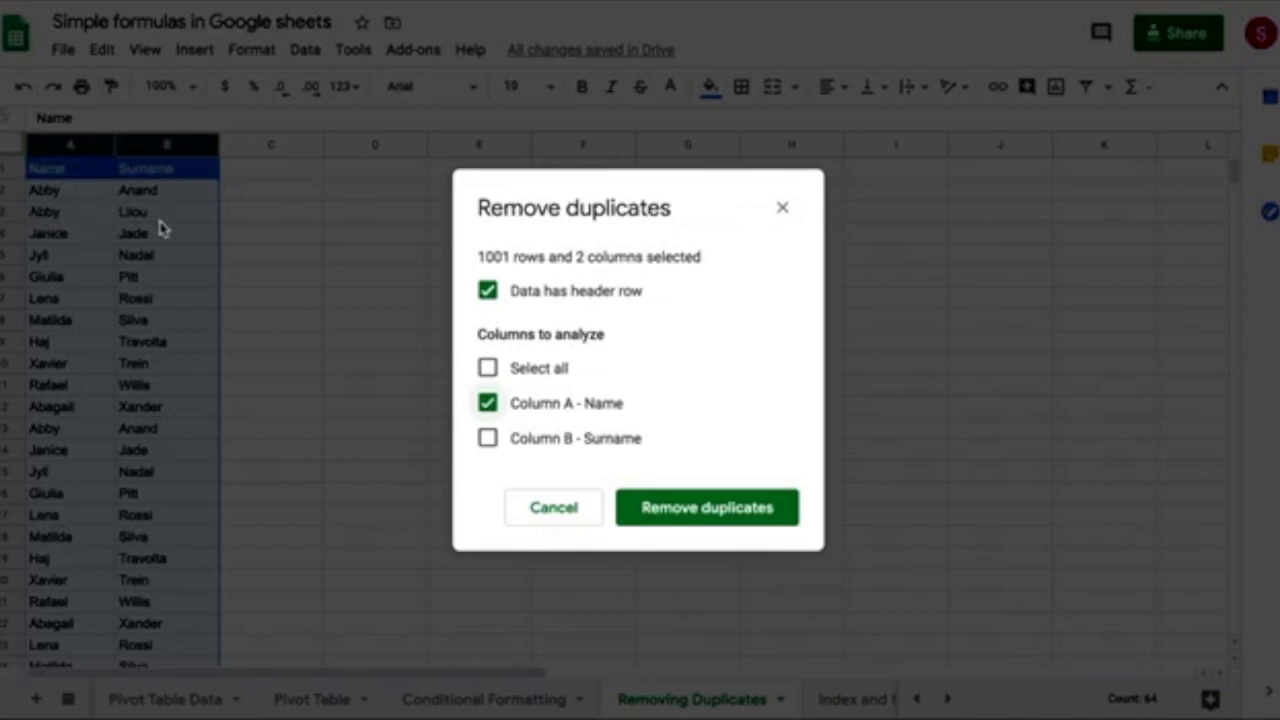
mouse_move(168, 226)
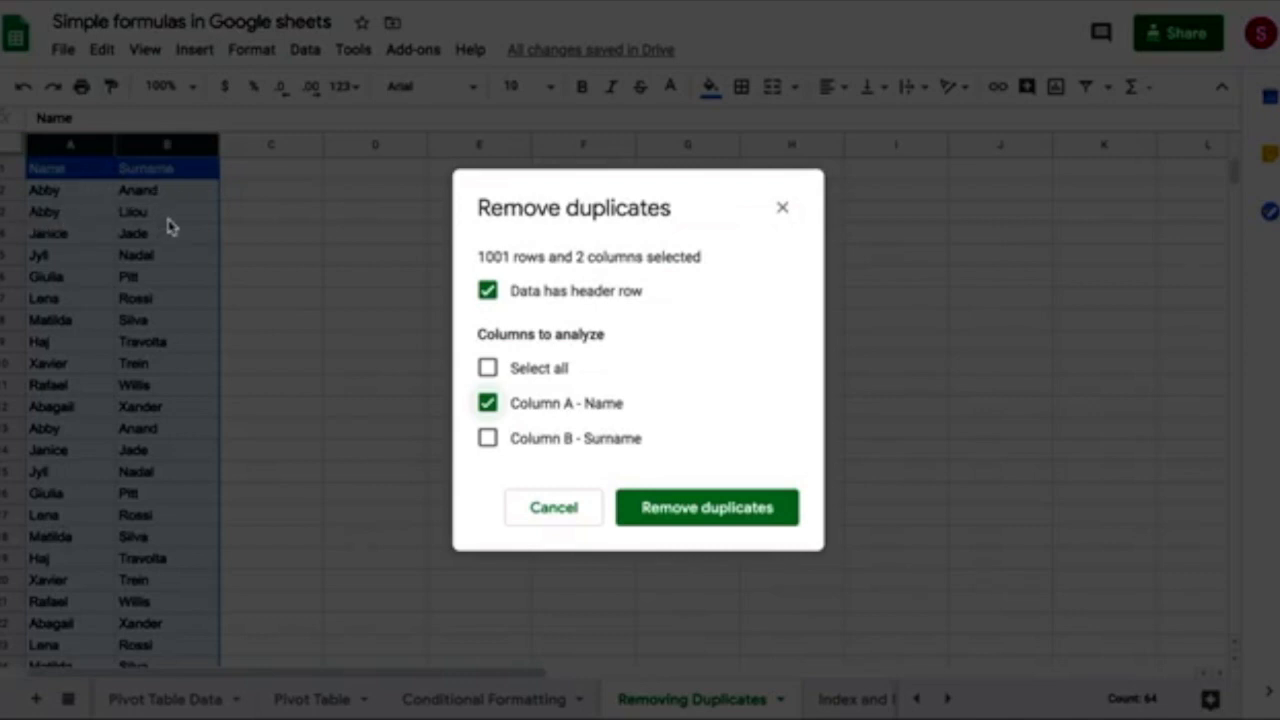
mouse_move(660, 470)
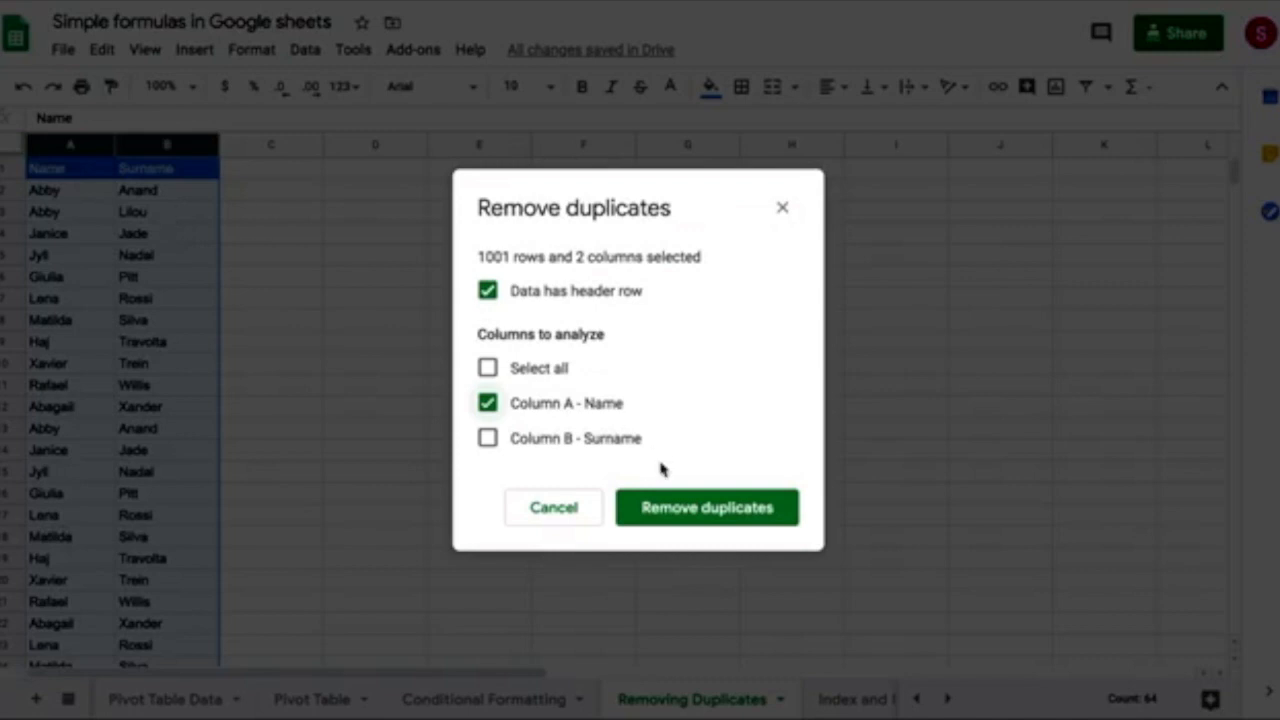
mouse_move(530, 404)
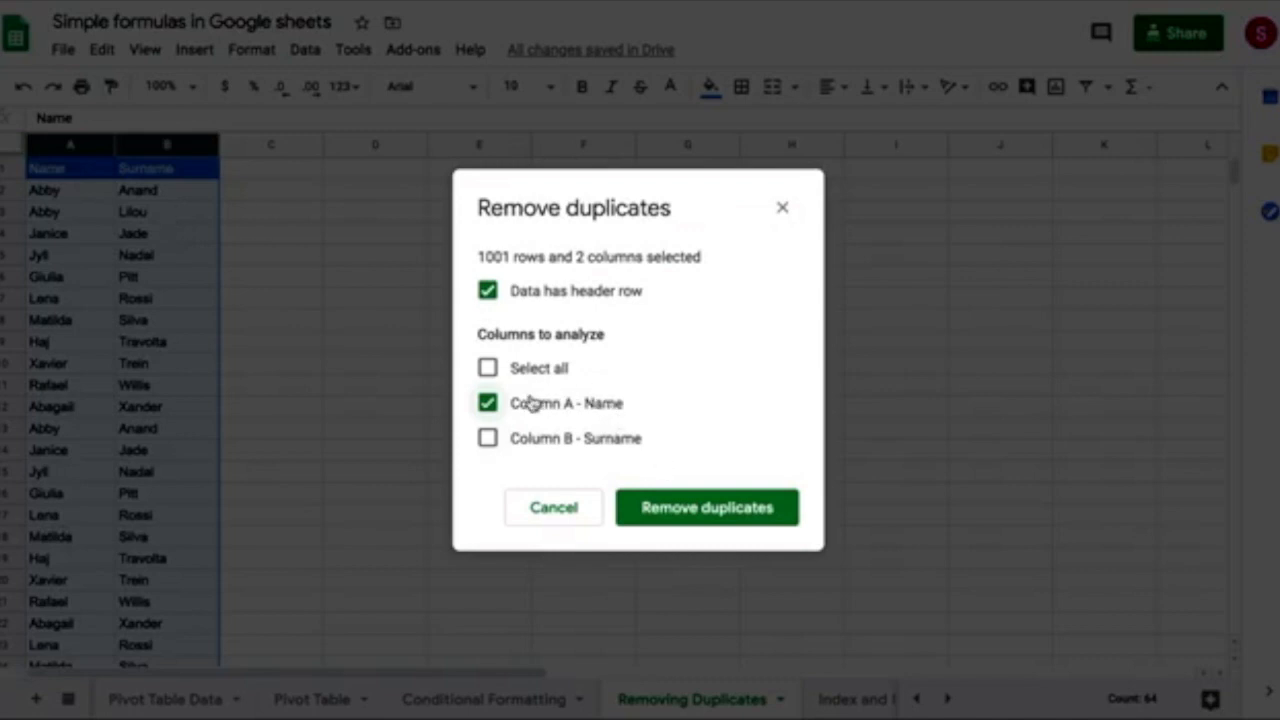
mouse_move(544, 404)
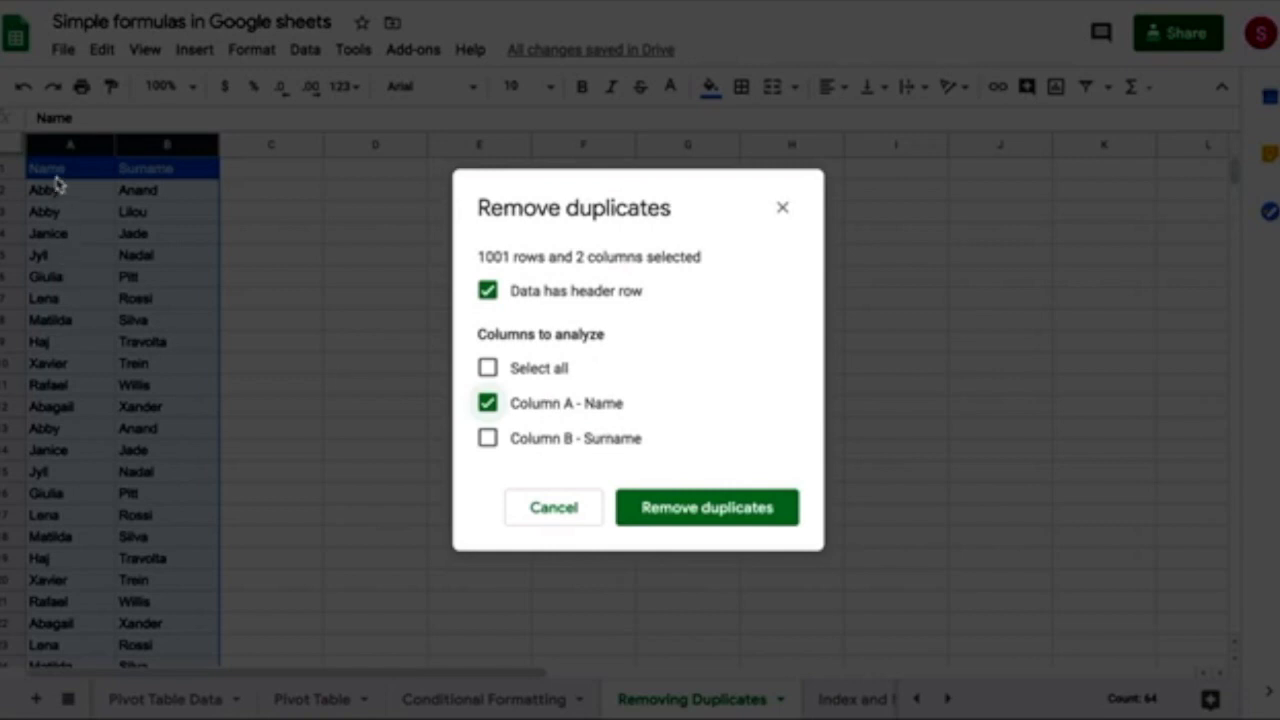
mouse_move(58, 212)
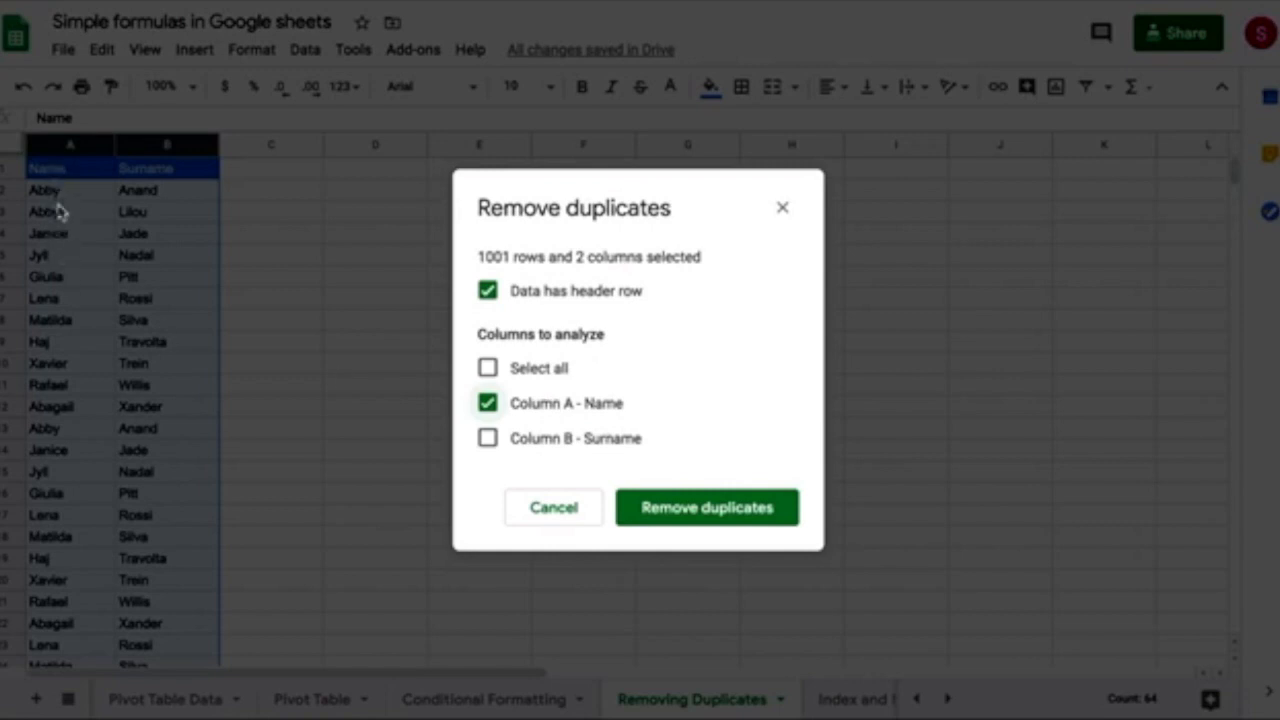
mouse_move(84, 232)
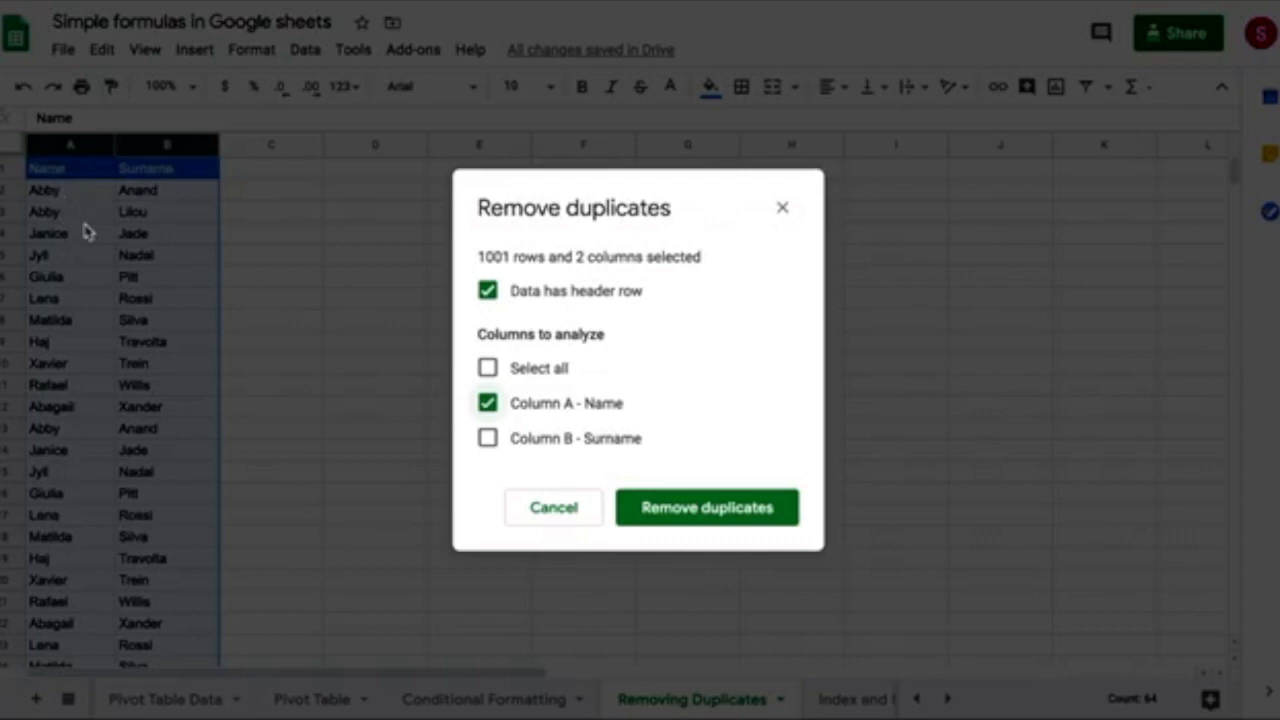
mouse_move(628, 456)
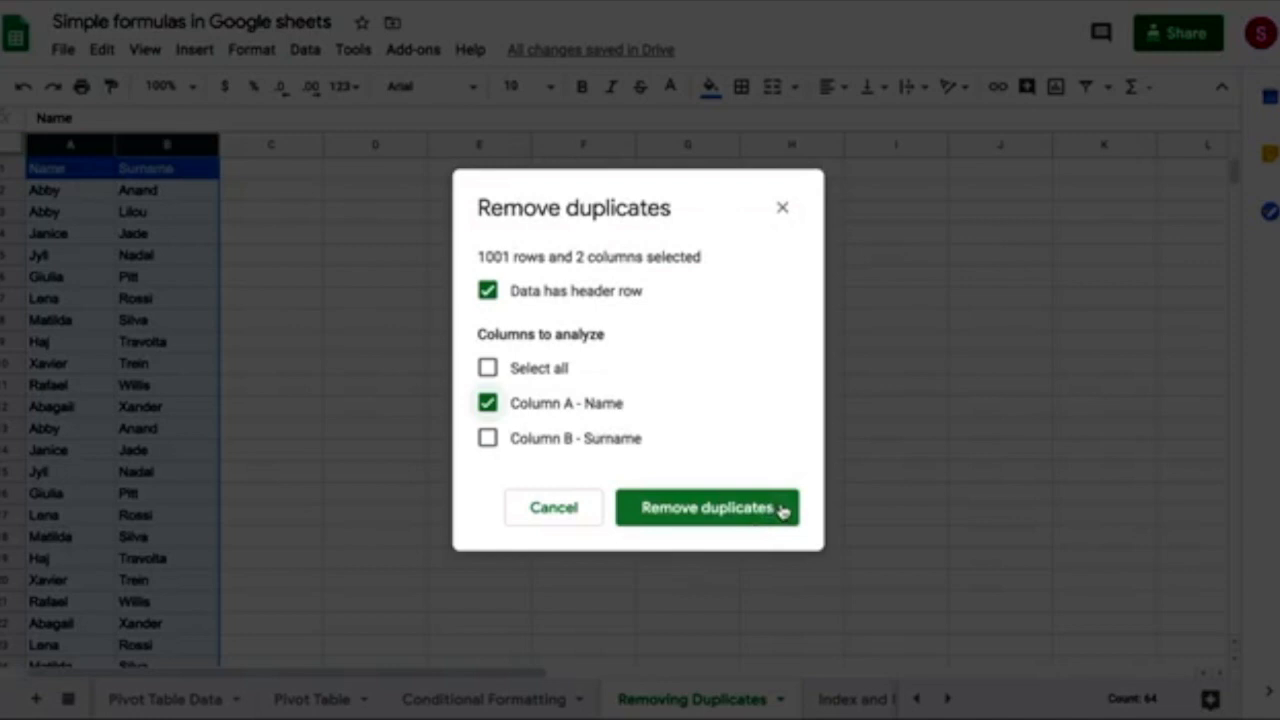
- Remove the 21 rows with repeated names, leaving 11, and dismiss the summary
left_click(708, 508)
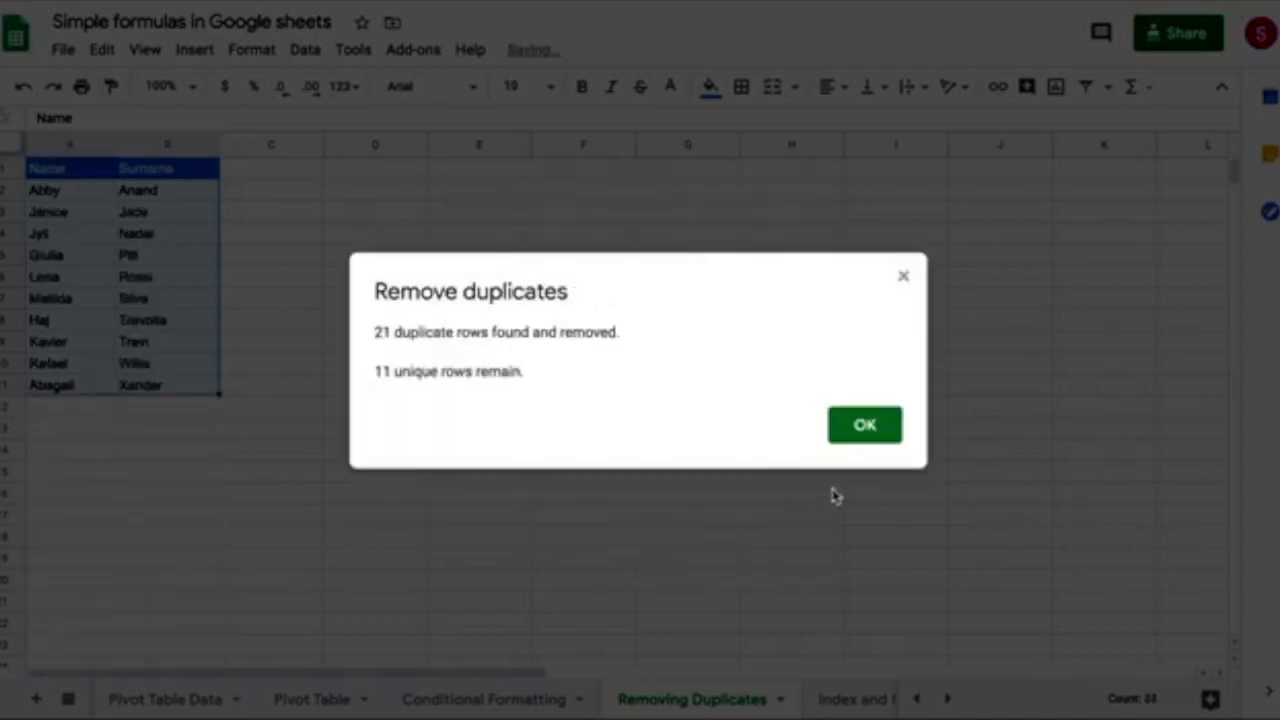
left_click(864, 424)
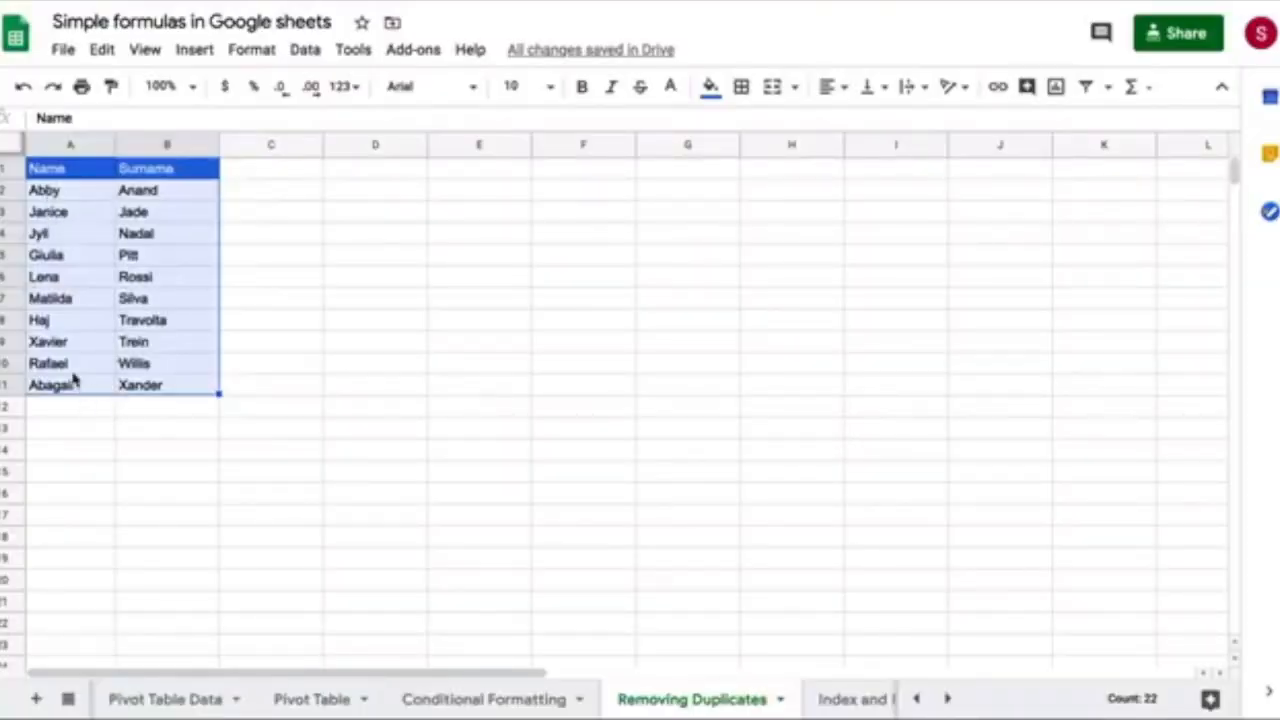
mouse_move(72, 196)
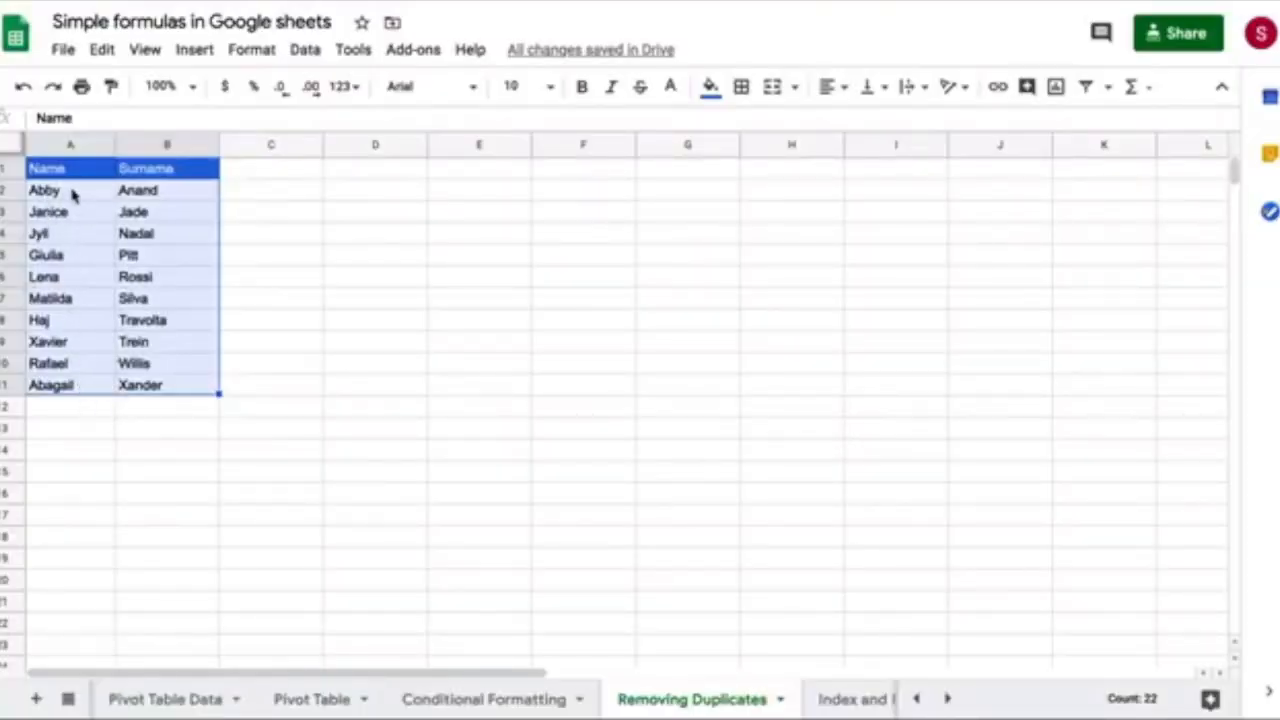
mouse_move(22, 86)
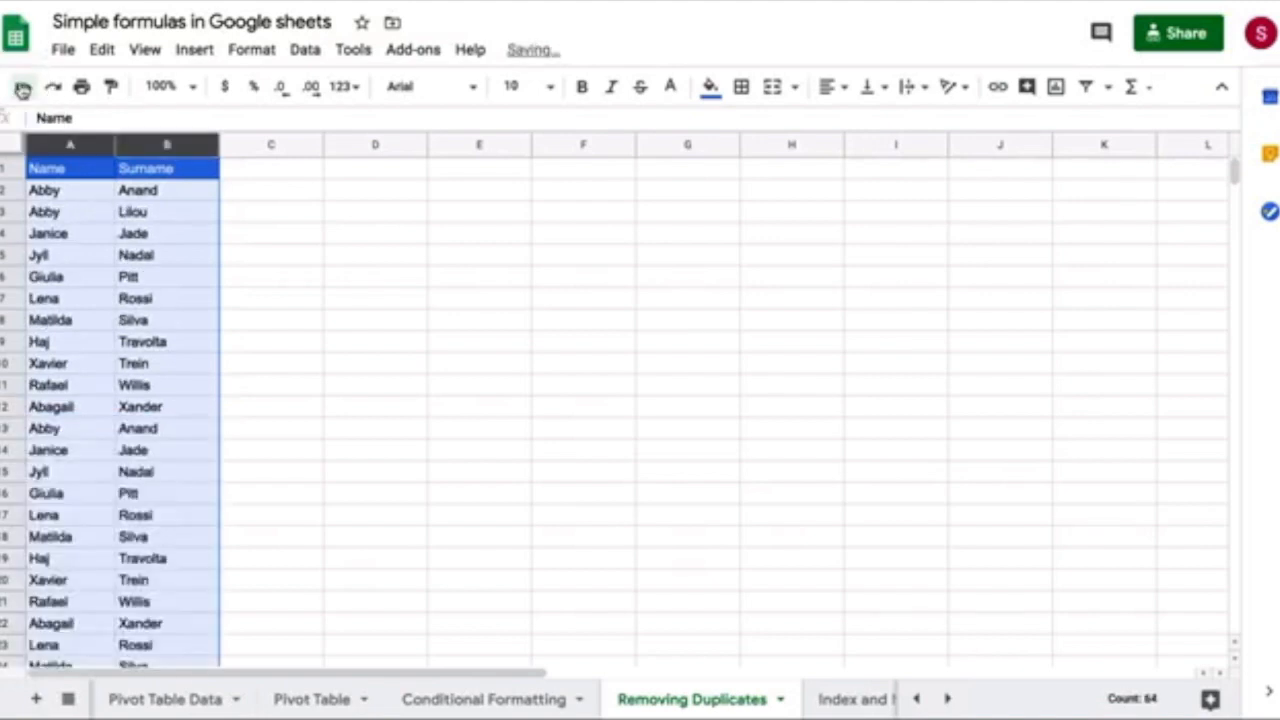
- Start Remove duplicates again with header row ticked and only Column B - Surname compared
left_click(304, 48)
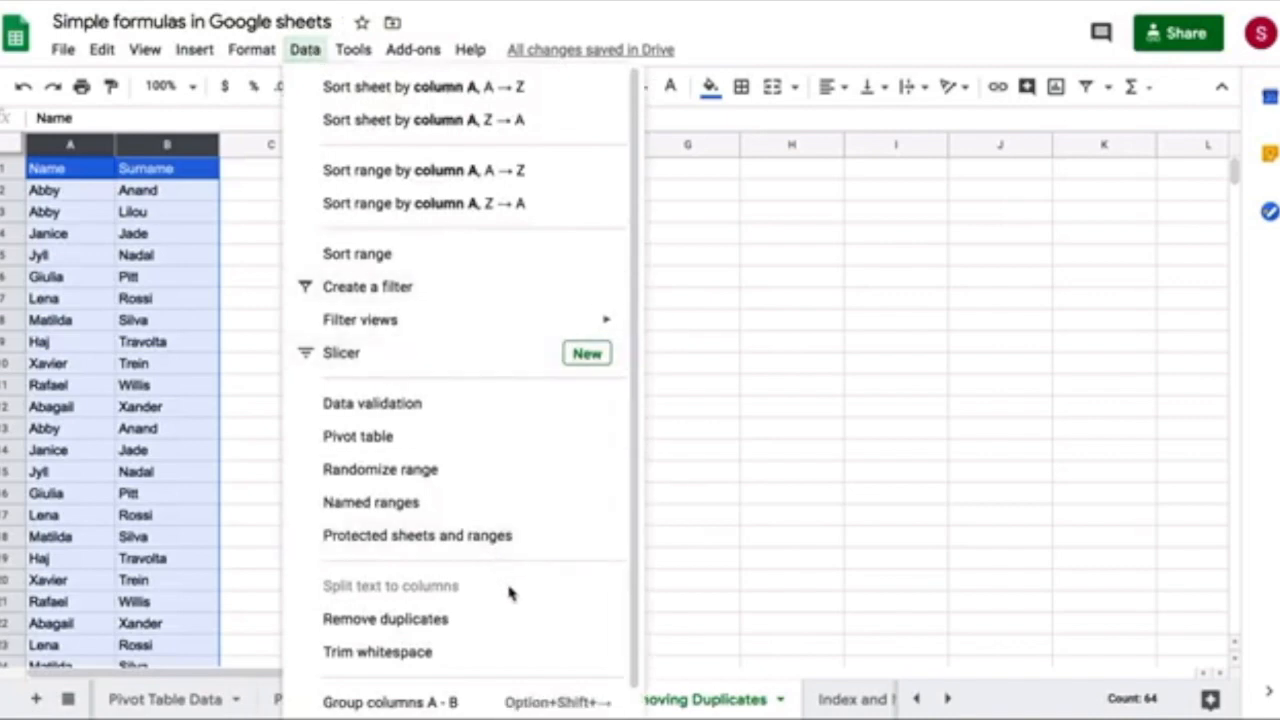
left_click(384, 618)
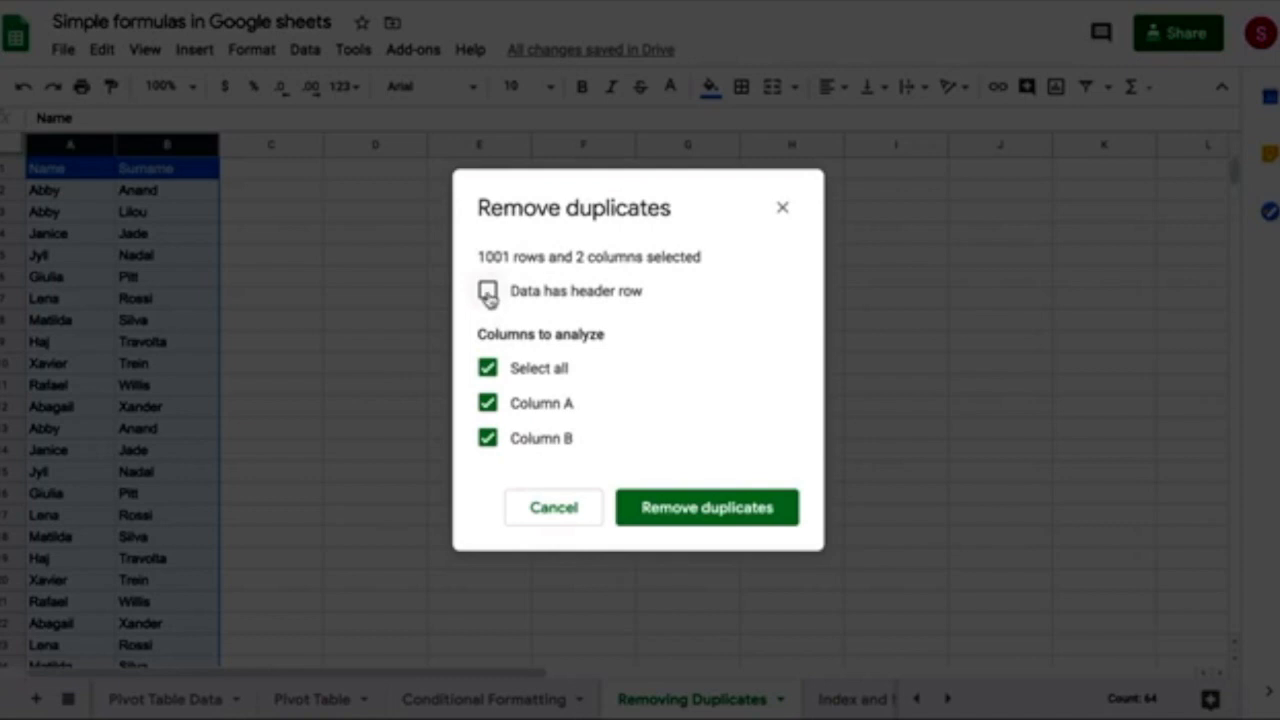
left_click(488, 290)
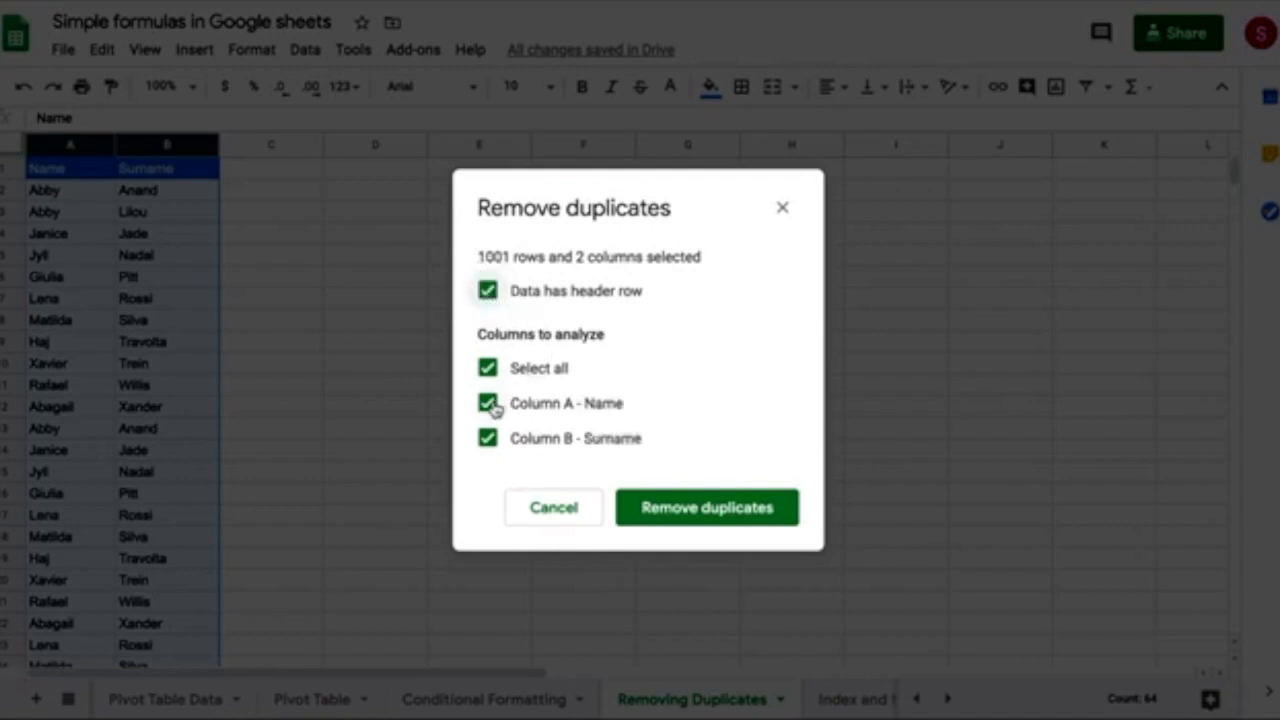
left_click(488, 404)
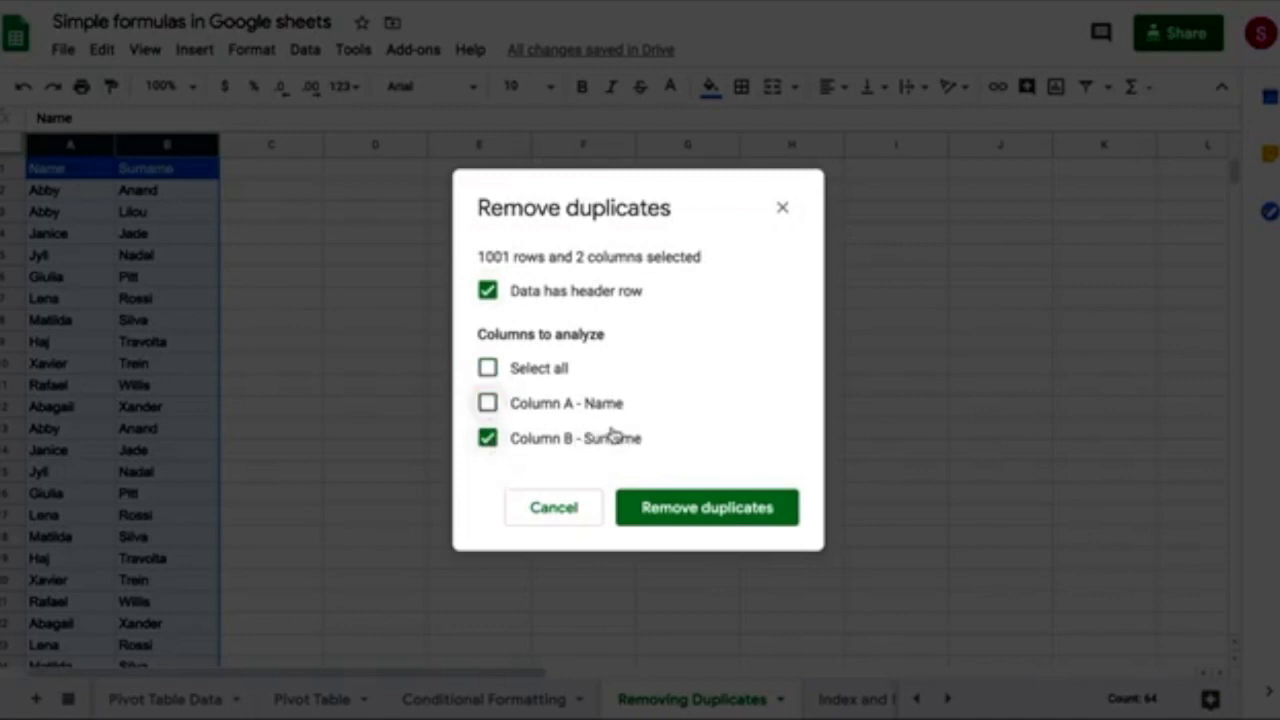
mouse_move(168, 216)
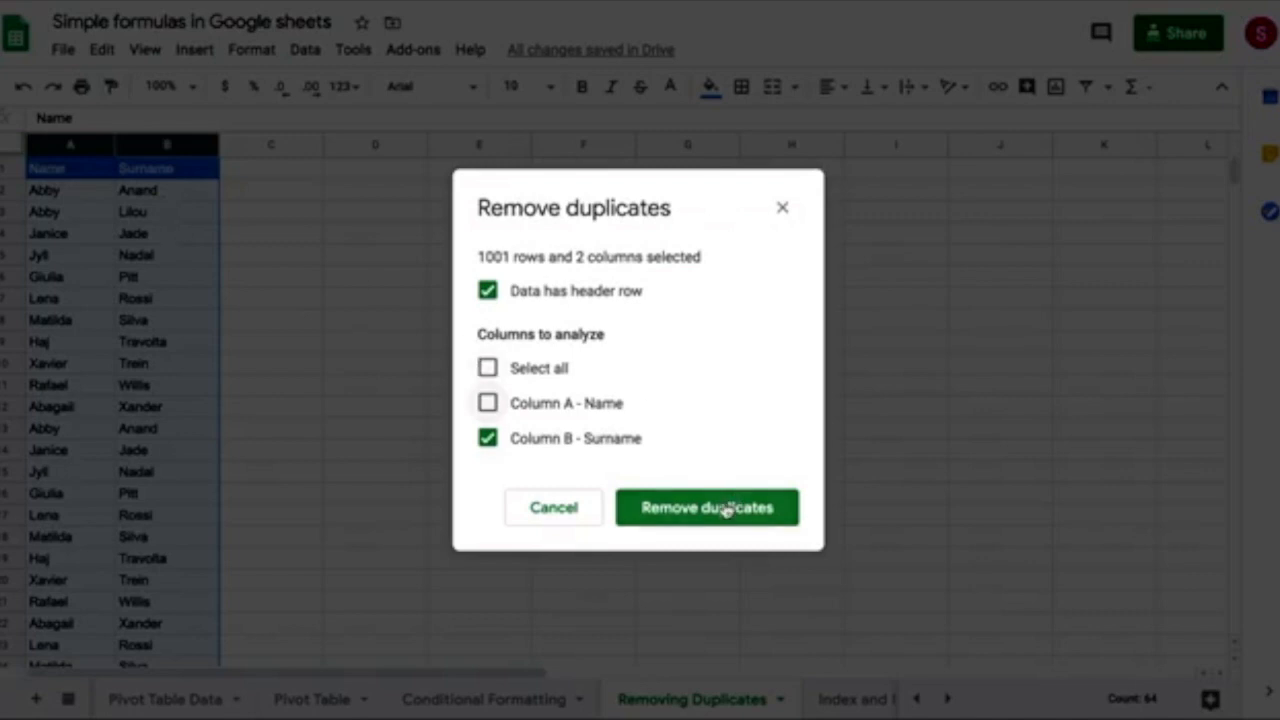
- Remove the 20 rows with repeated surnames, leaving 12, and dismiss the summary
left_click(708, 508)
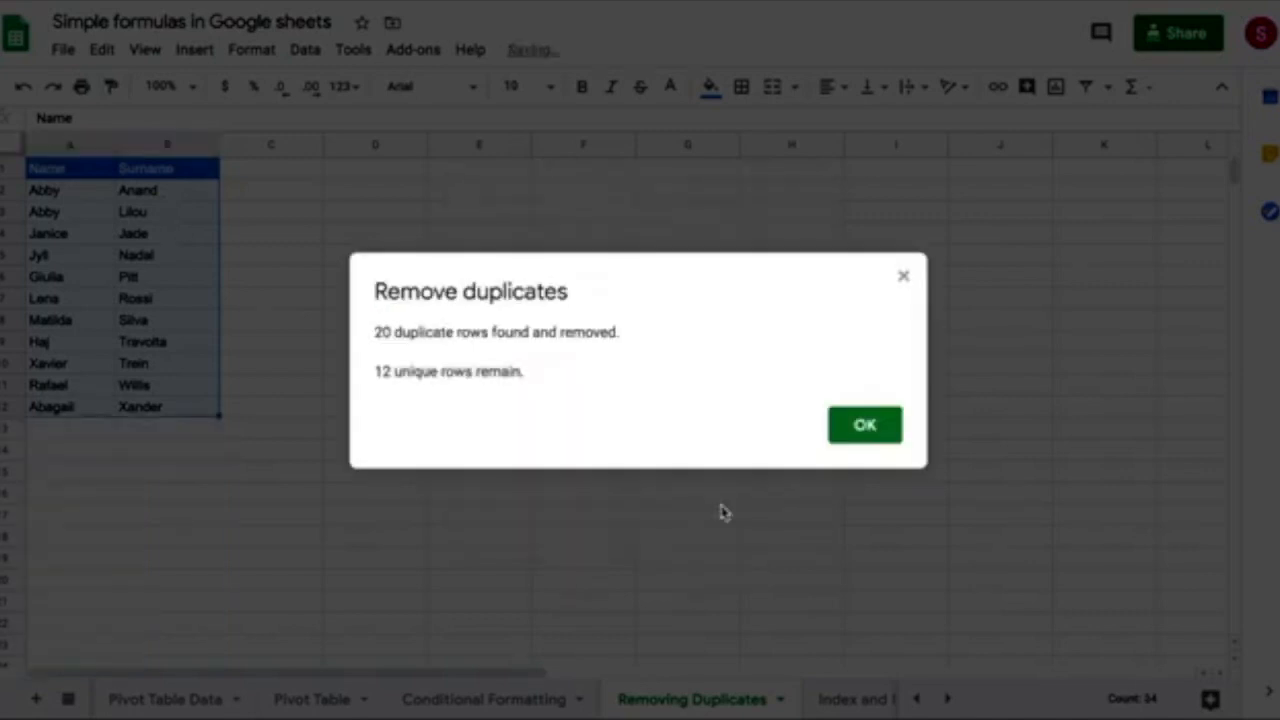
left_click(864, 424)
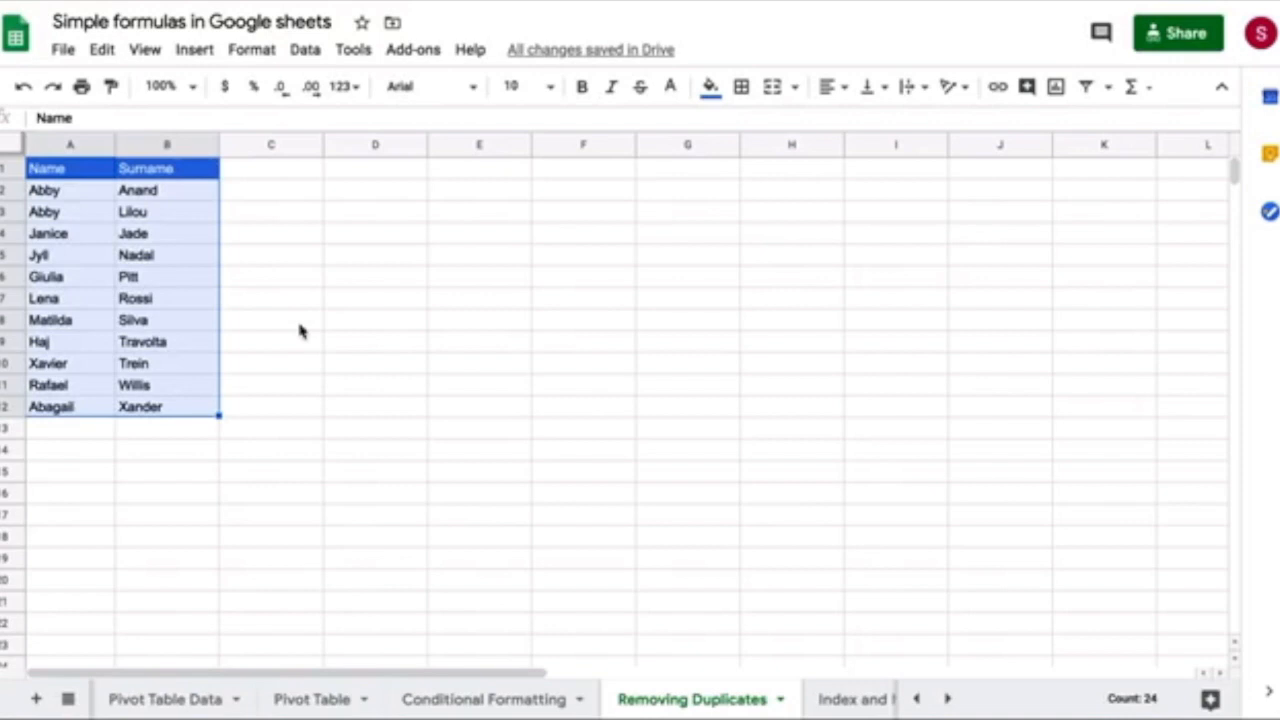
mouse_move(24, 86)
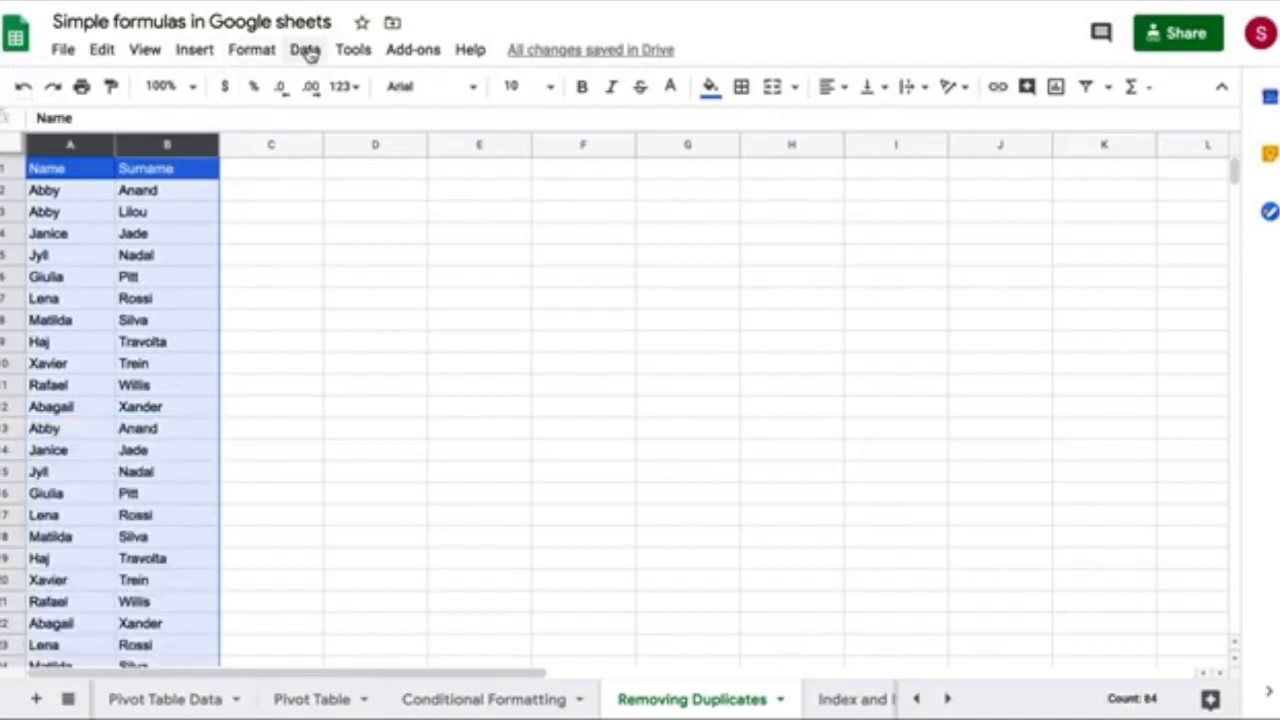
- Start Remove duplicates with header row ticked and both Name and Surname columns compared
left_click(304, 50)
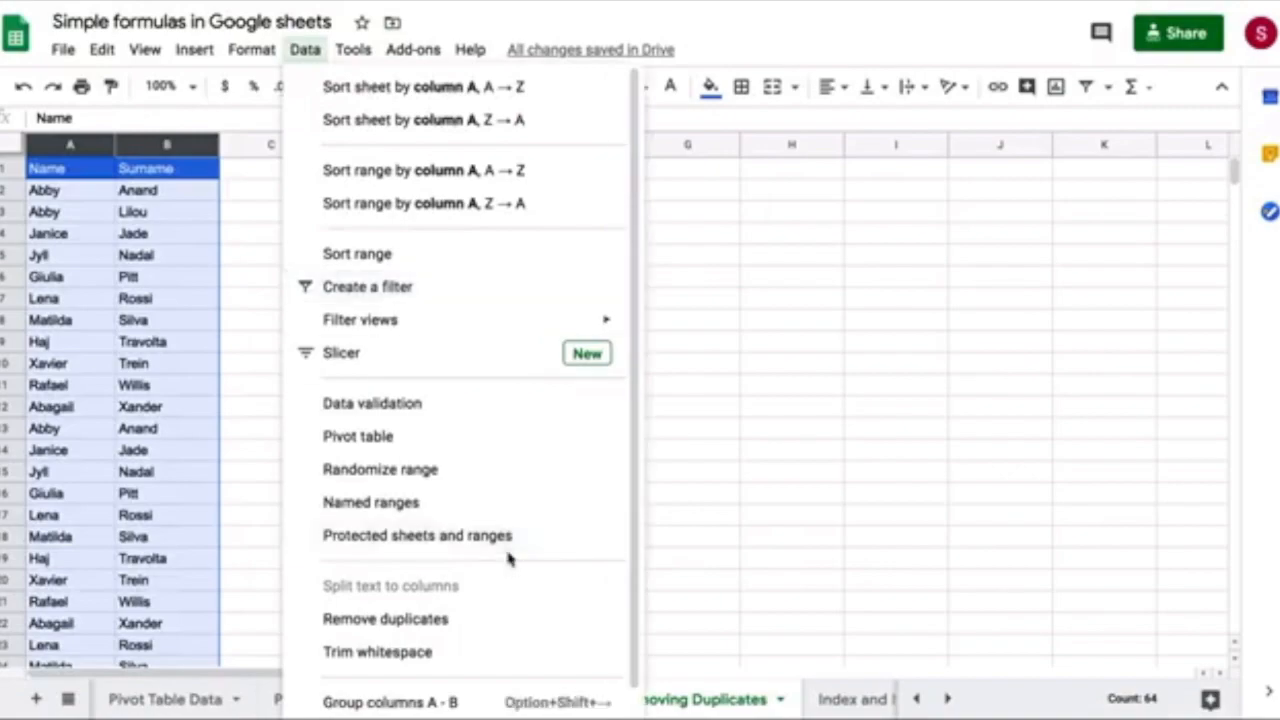
left_click(384, 618)
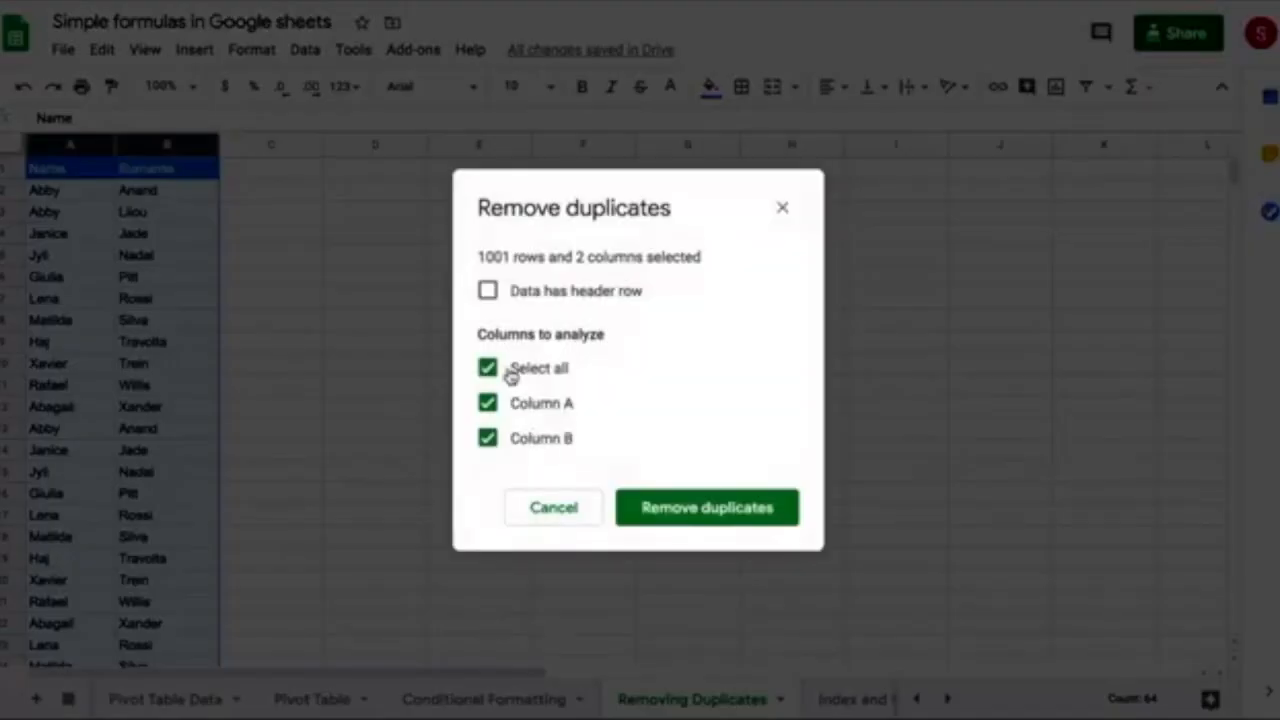
left_click(488, 290)
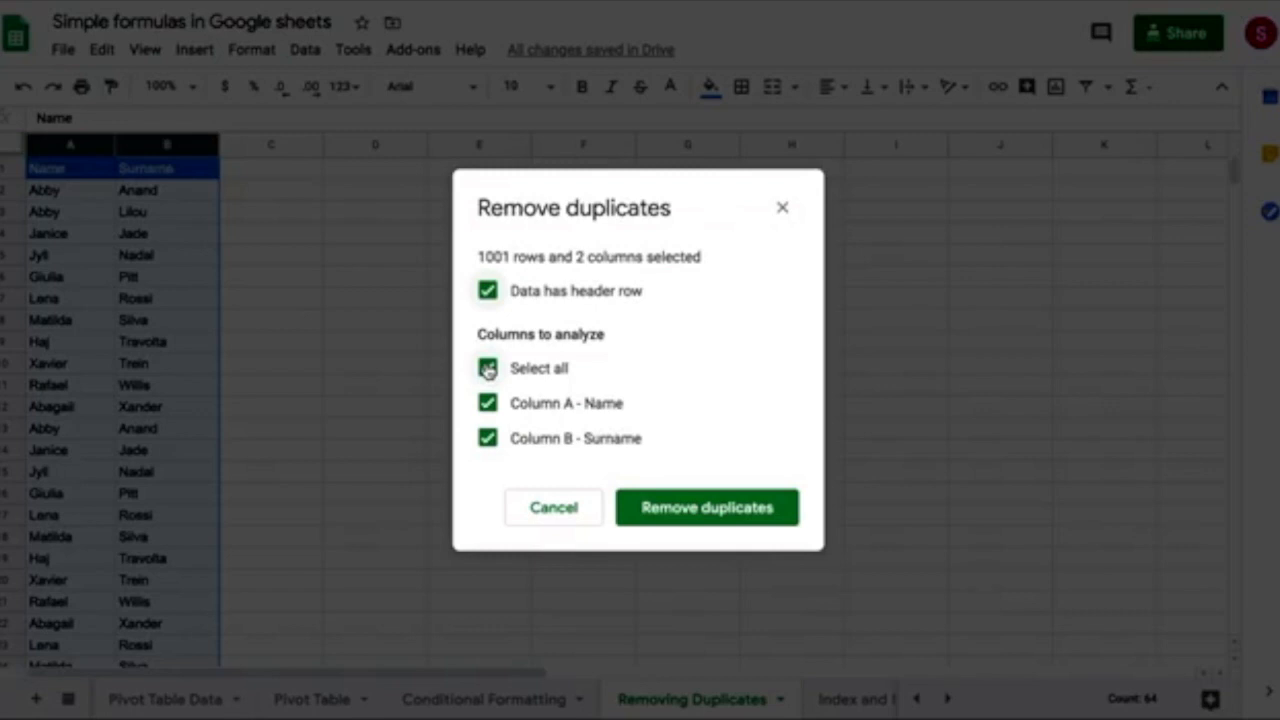
left_click(488, 368)
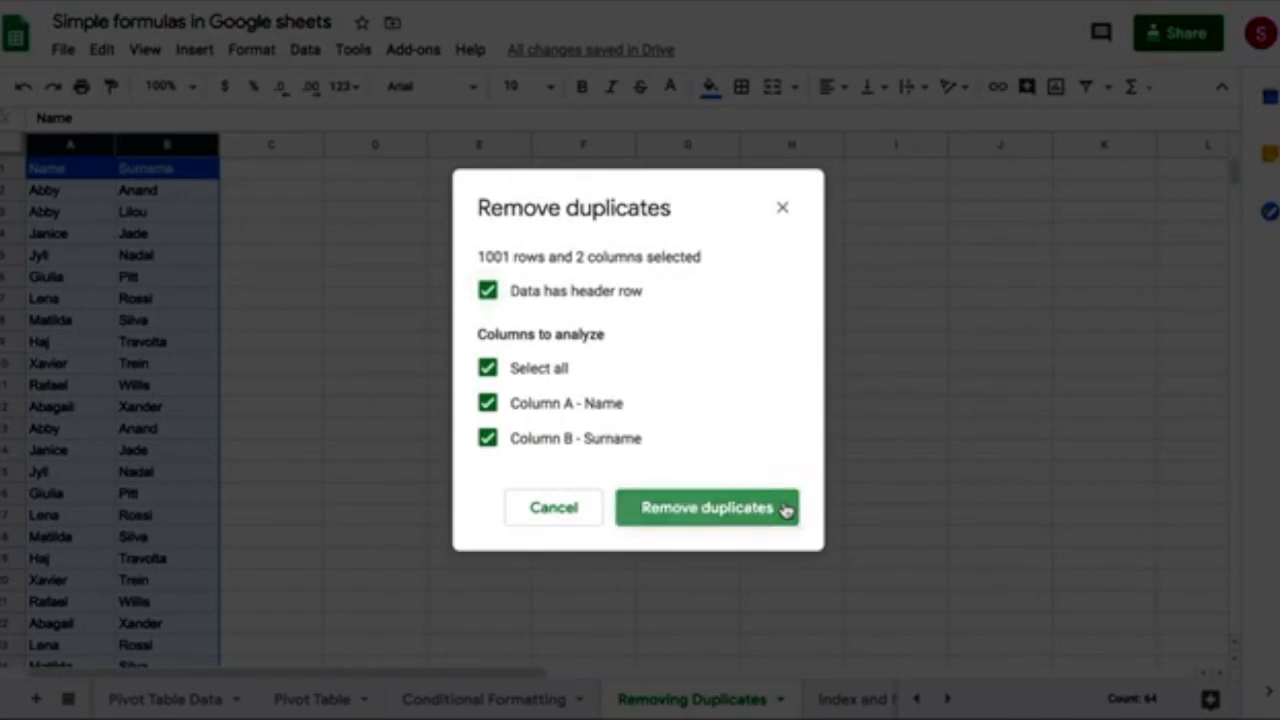
- Remove the 20 rows duplicated across Name and Surname, leaving 12, and dismiss the summary
left_click(708, 508)
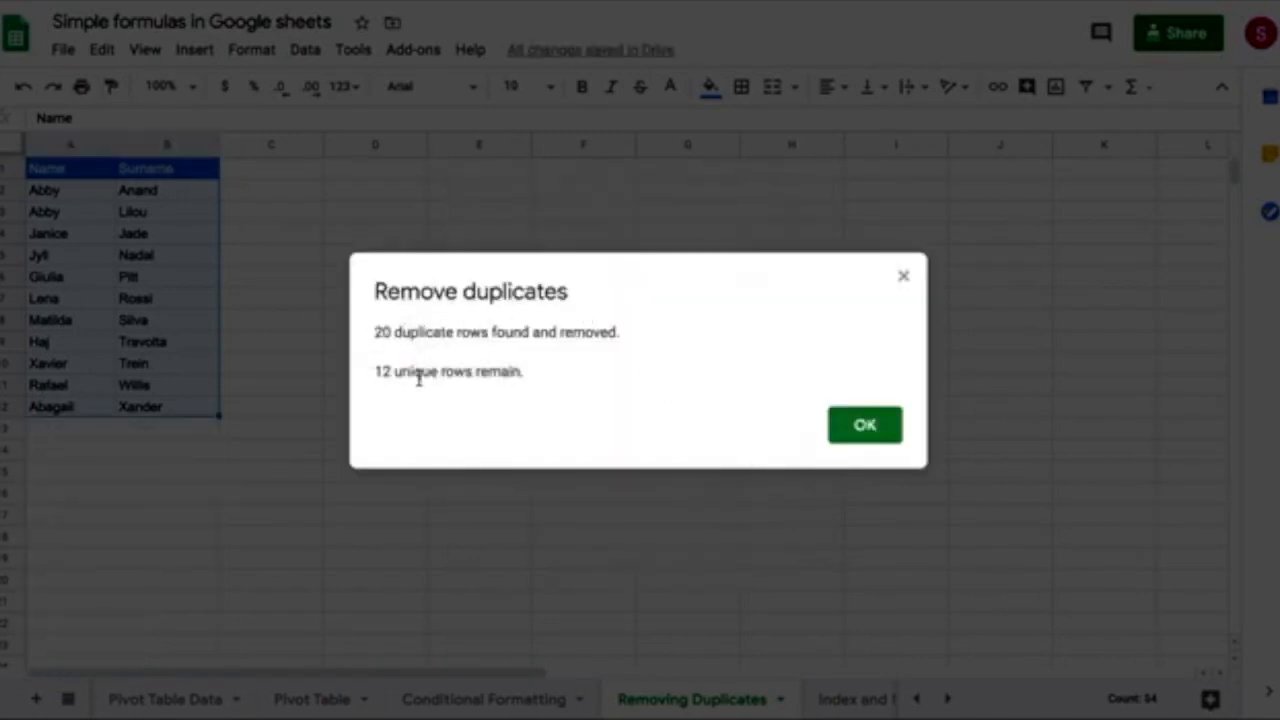
left_click(864, 424)
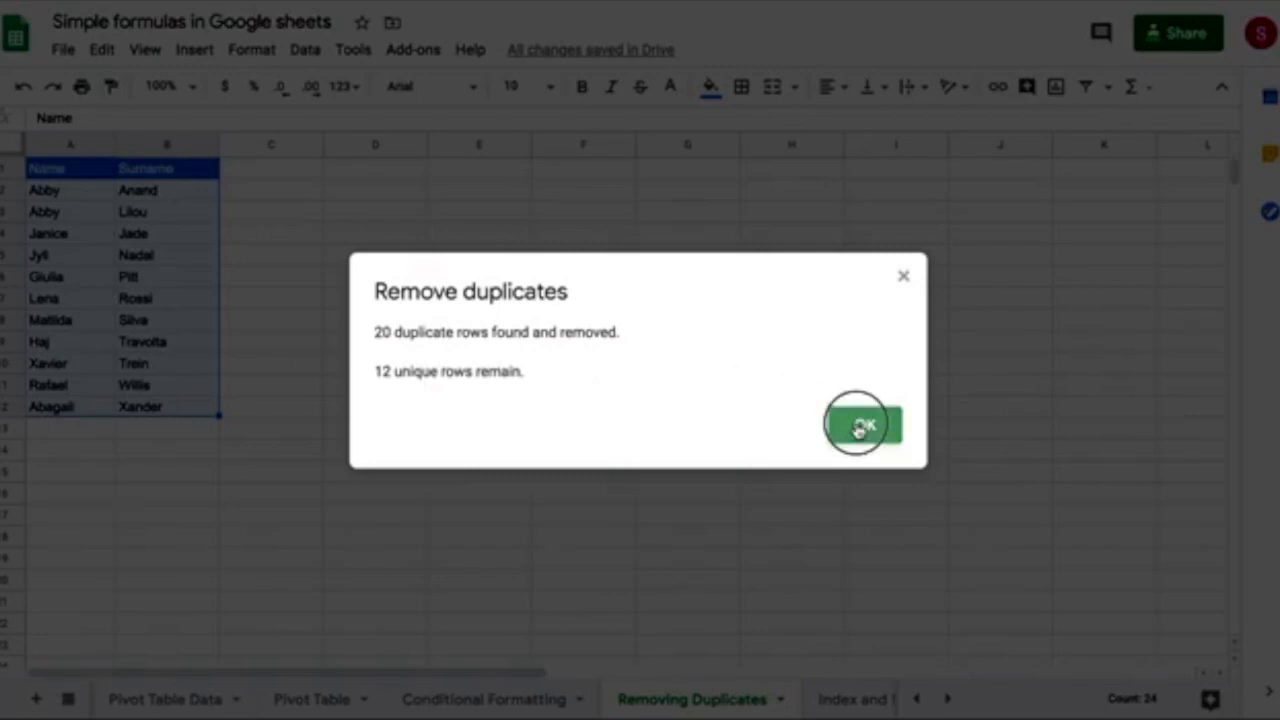
left_click(860, 424)
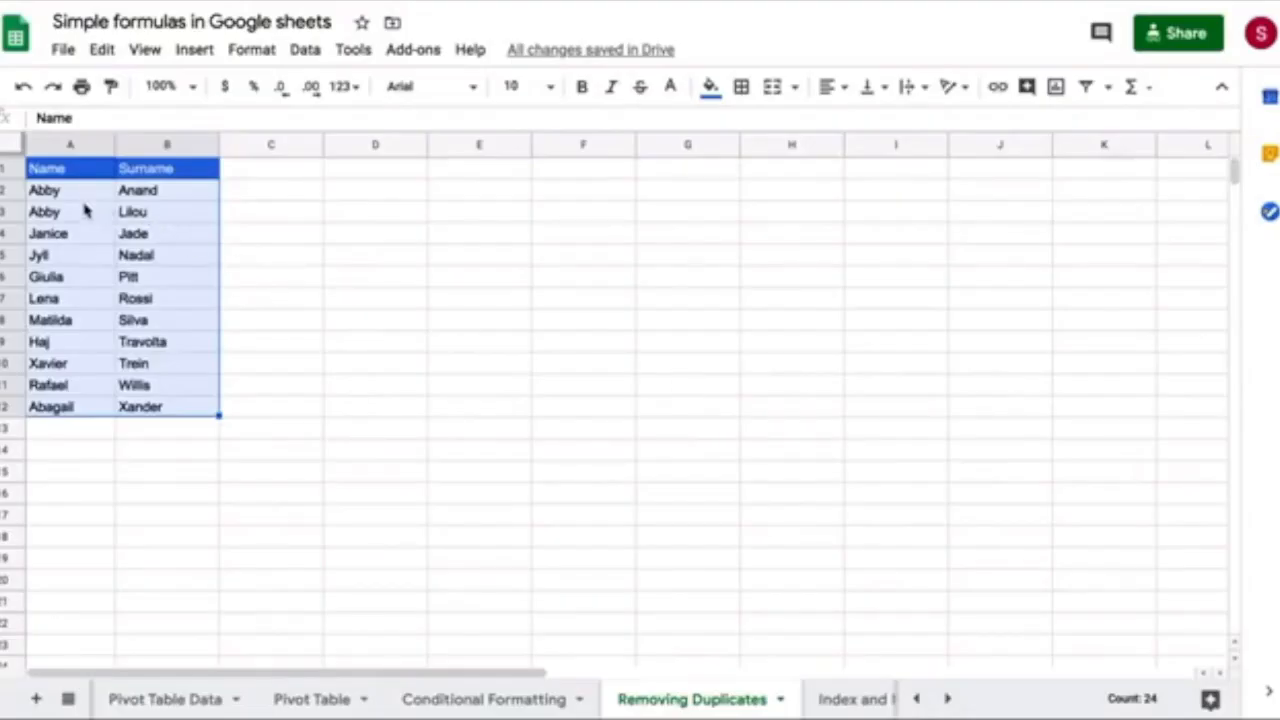
mouse_move(156, 192)
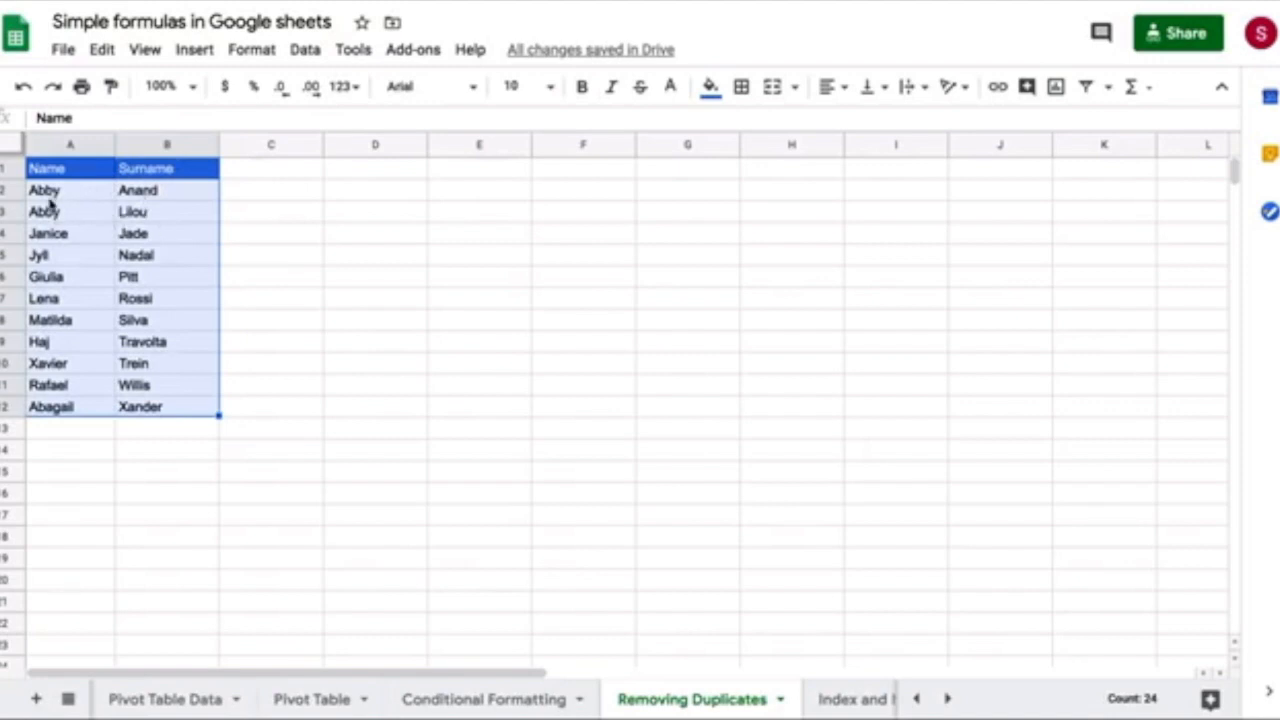
mouse_move(82, 418)
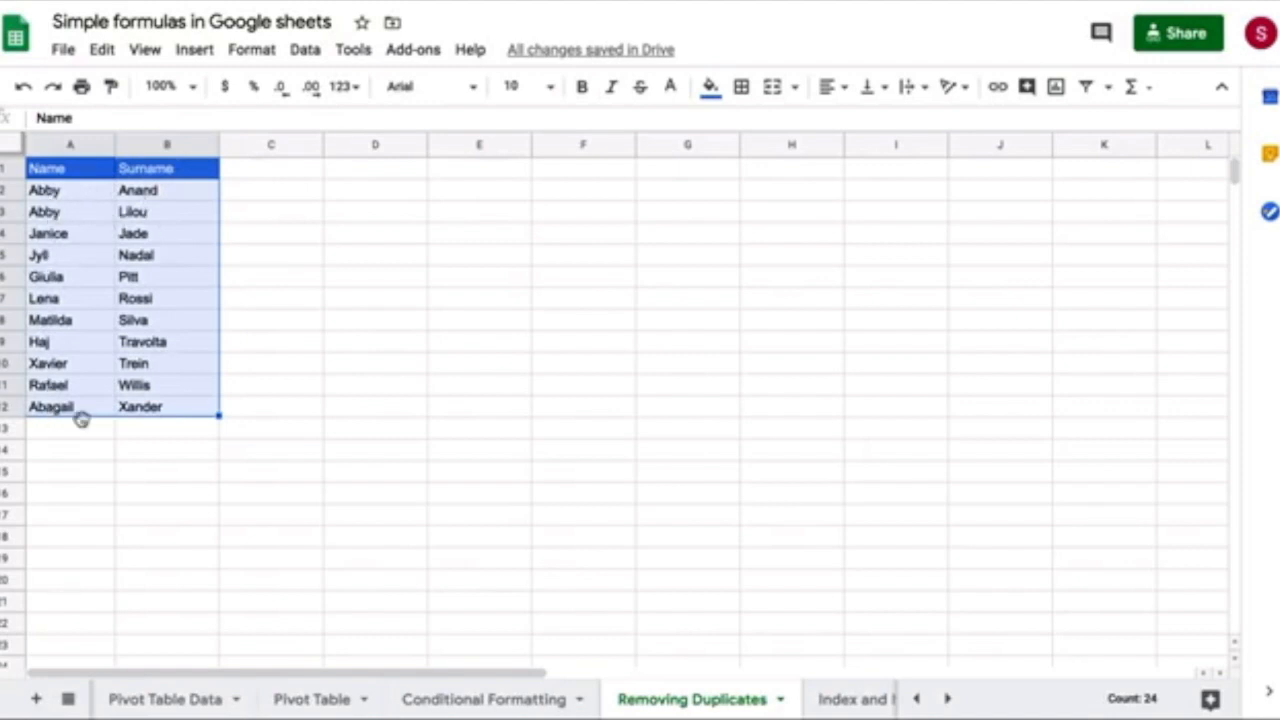
mouse_move(100, 212)
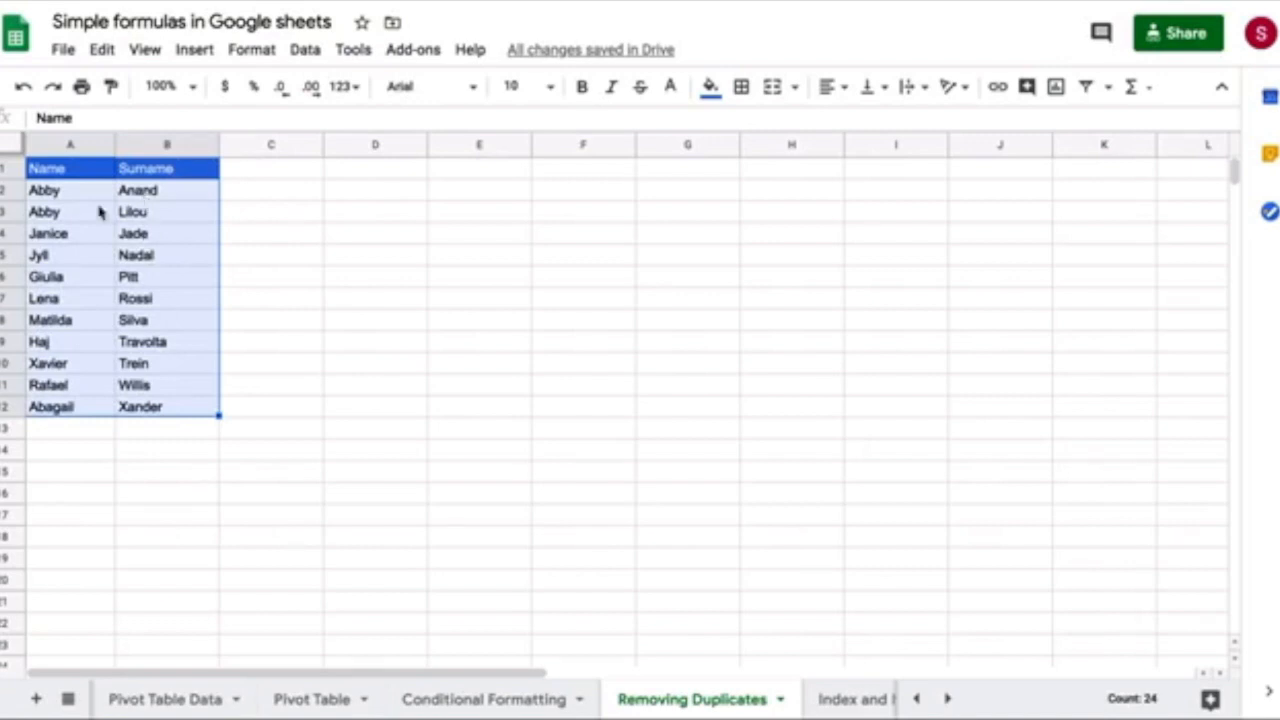